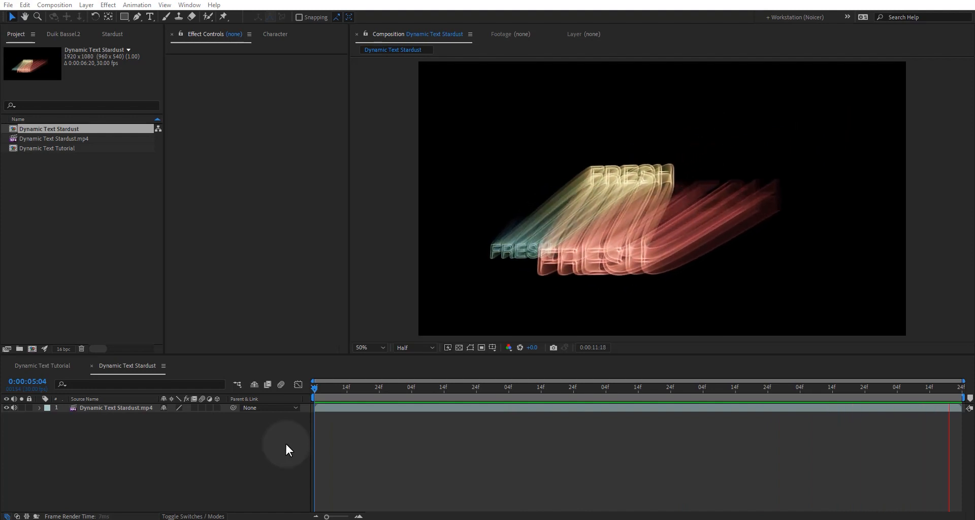
# Confirm Dynamic Text Tutorial at 1920×1080, 30 fps, 10 seconds, black background.
pyautogui.click(497, 398)
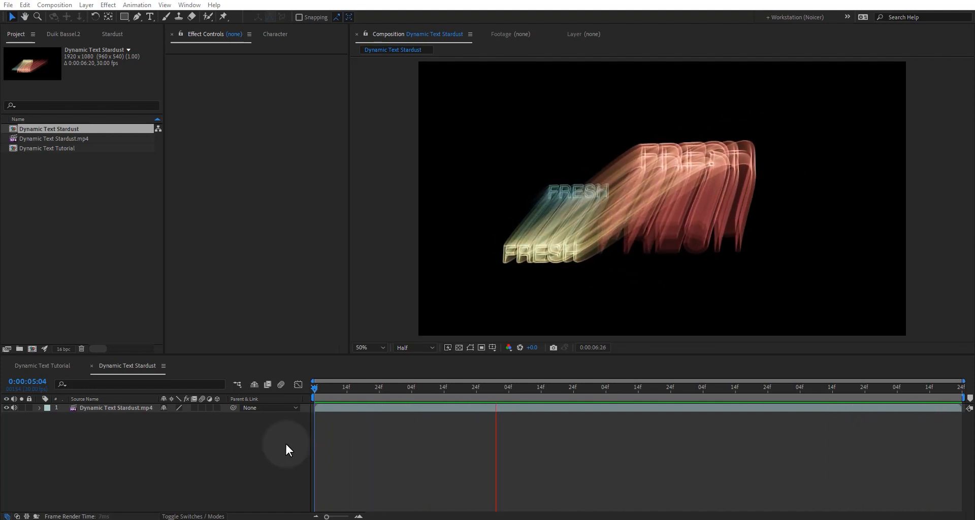
pyautogui.click(41, 365)
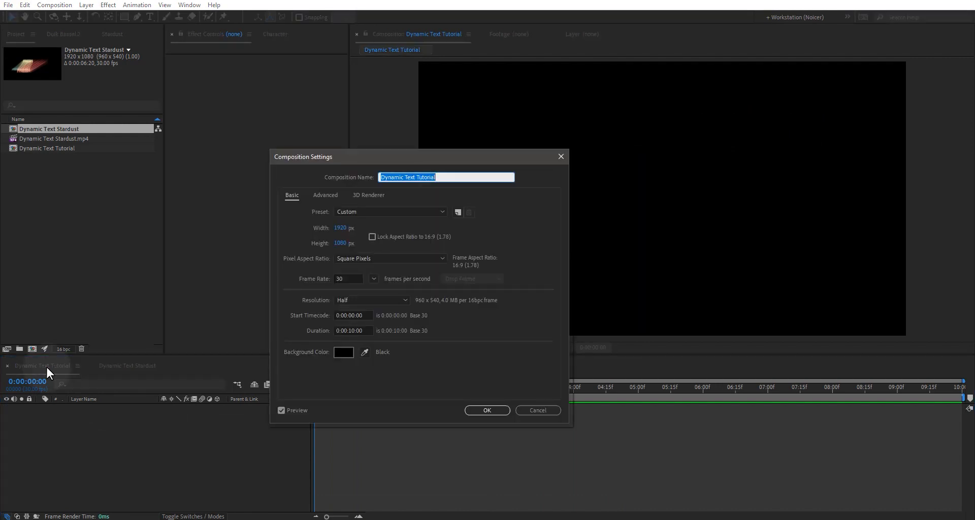
pyautogui.moveTo(92, 355)
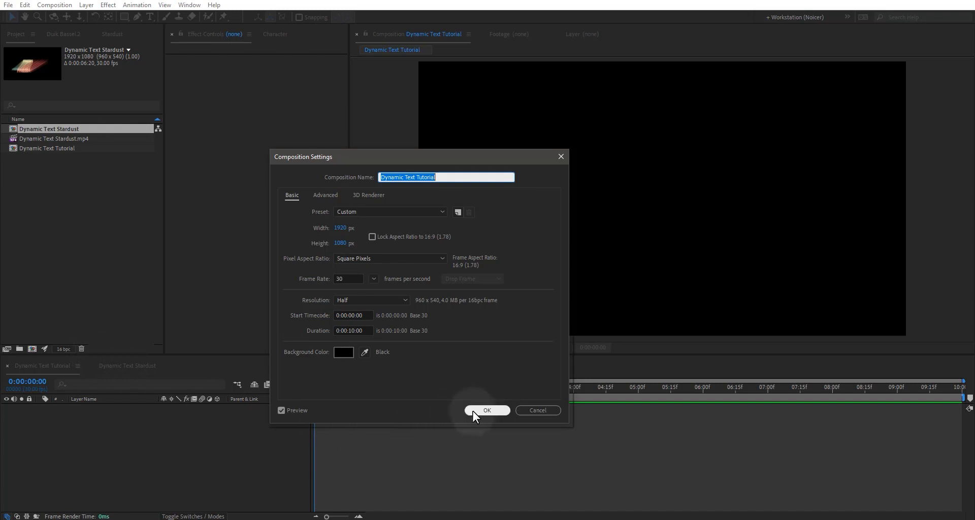
pyautogui.click(487, 409)
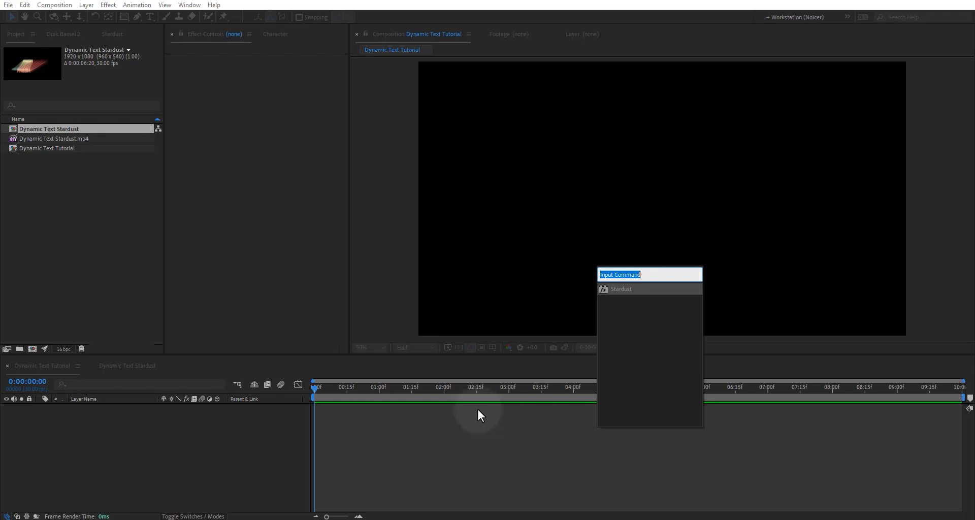
# Apply Stardust on a new solid and move the playhead to about 2:15.
pyautogui.click(620, 288)
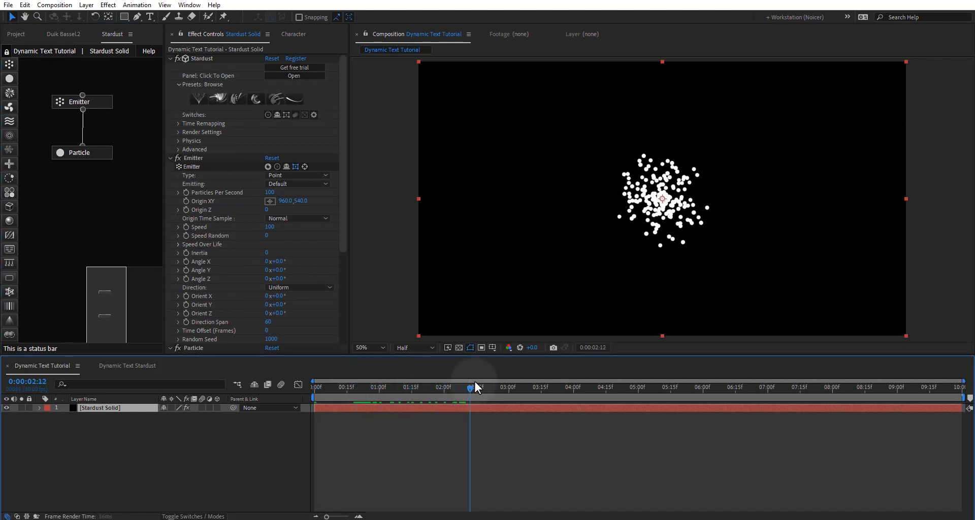
pyautogui.click(476, 386)
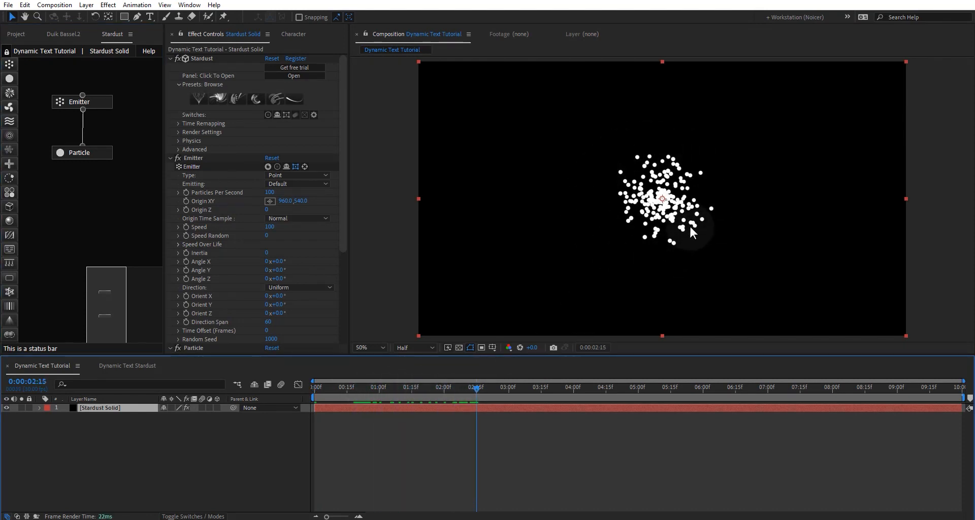
pyautogui.moveTo(398, 276)
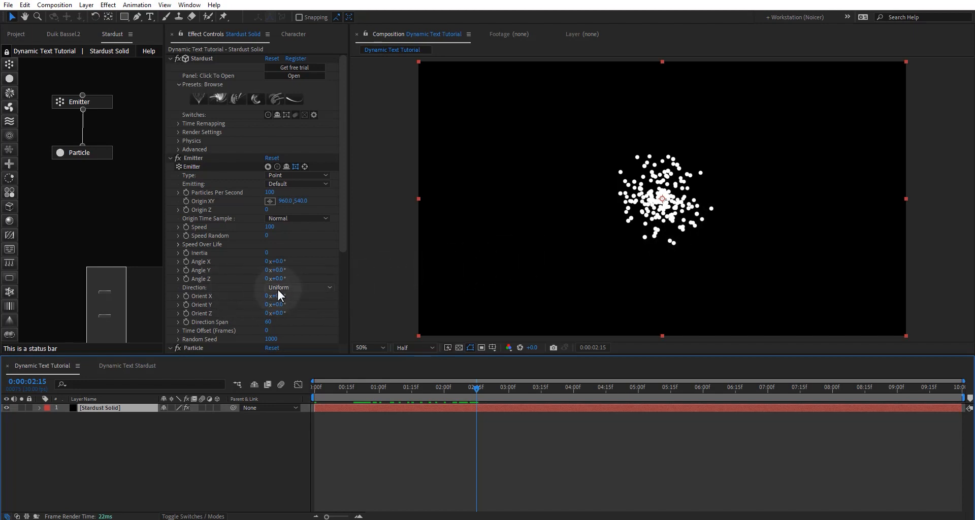
# Set the emitter to Directional with Direction Span 0 and Orient Y 90°, then scrub to check.
pyautogui.click(298, 287)
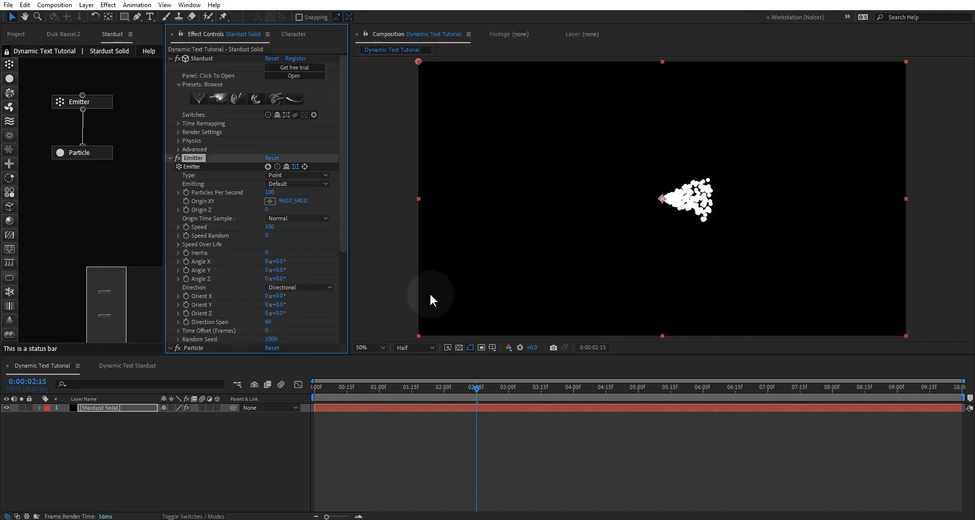
pyautogui.moveTo(207, 328)
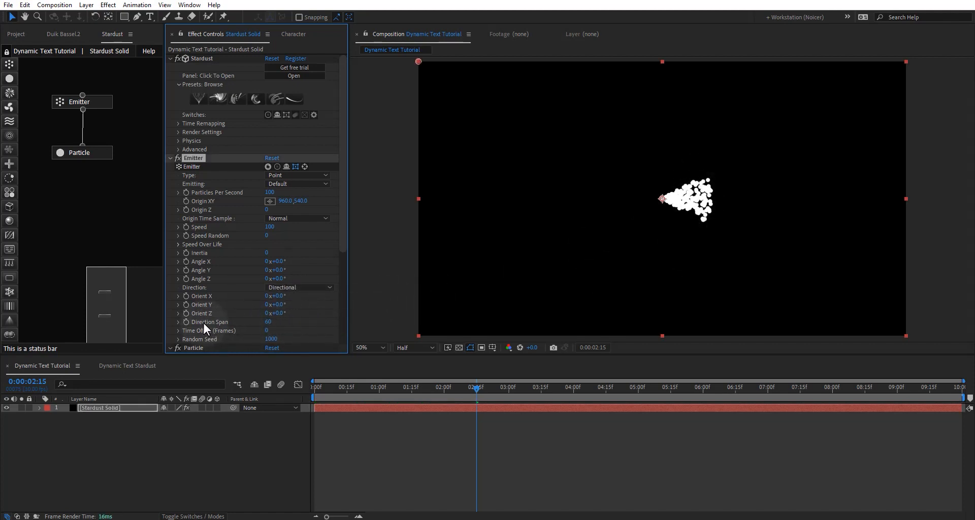
pyautogui.doubleClick(271, 321)
pyautogui.write('0')
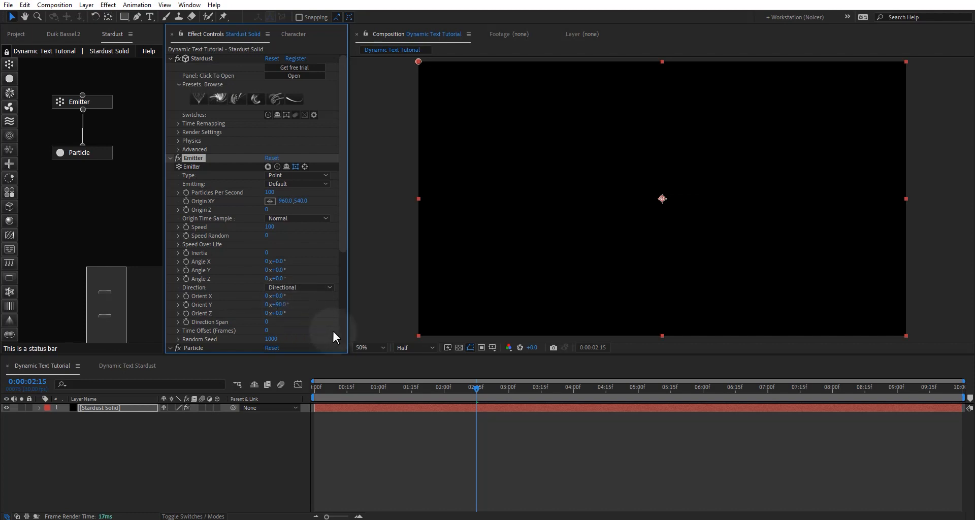
pyautogui.moveTo(493, 382)
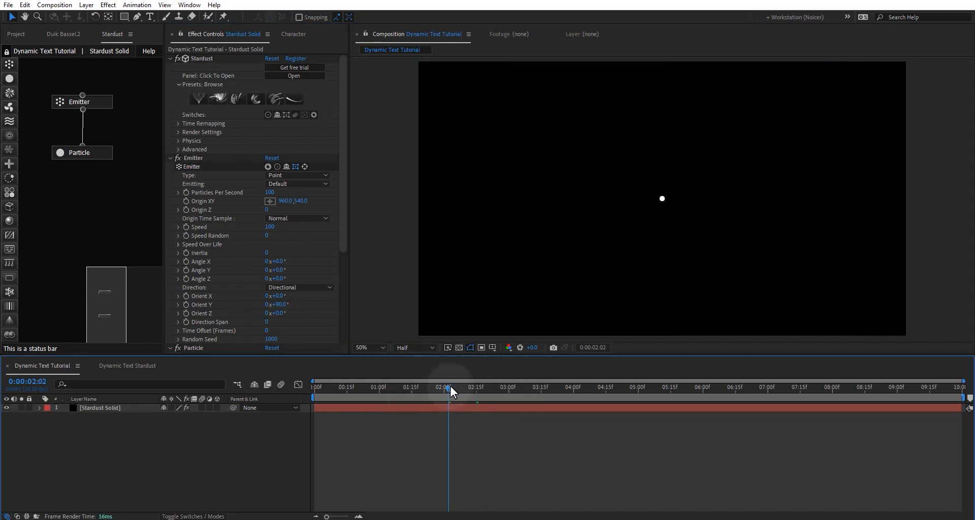
pyautogui.moveTo(450, 390); pyautogui.dragTo(622, 396)
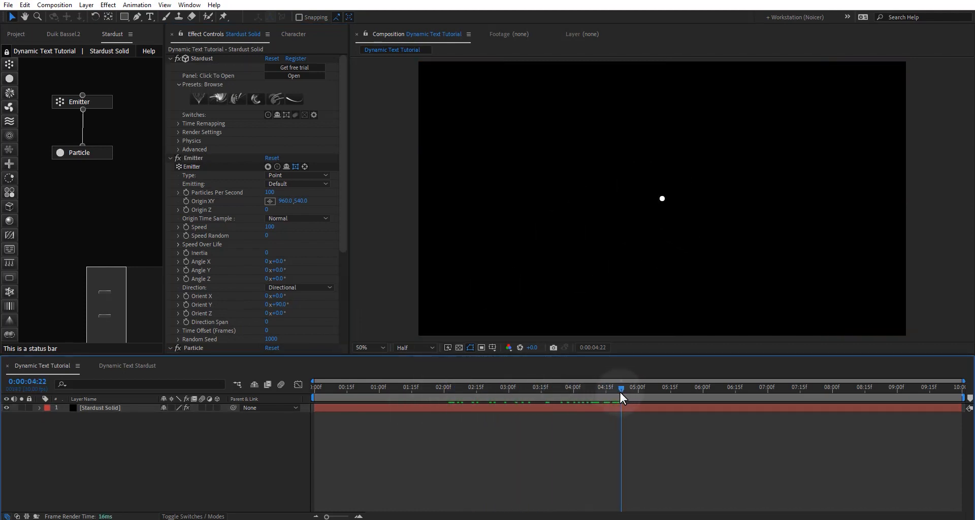
pyautogui.moveTo(621, 397)
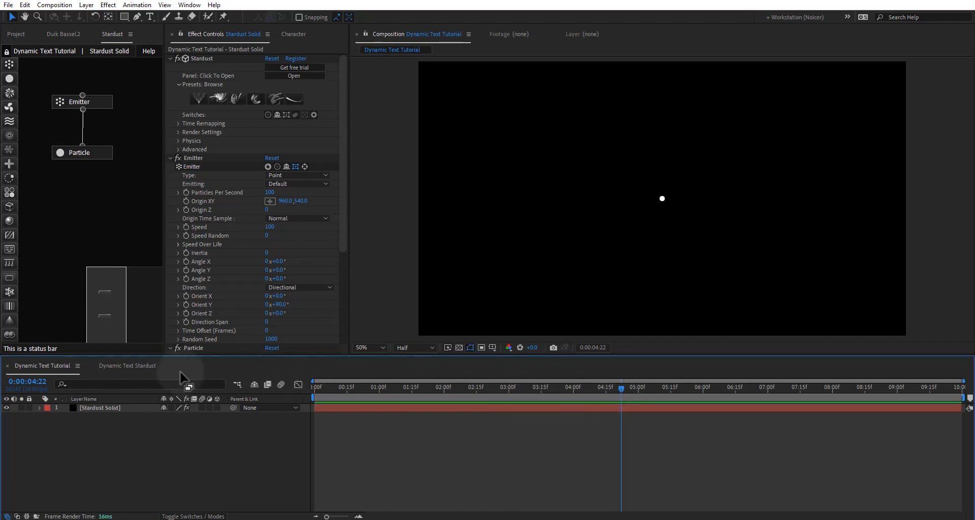
pyautogui.click(127, 366)
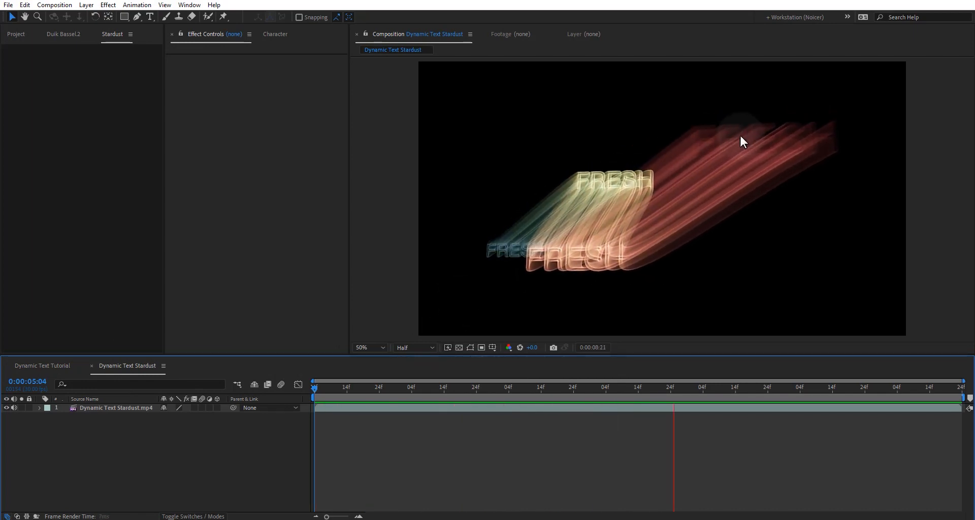
pyautogui.click(867, 386)
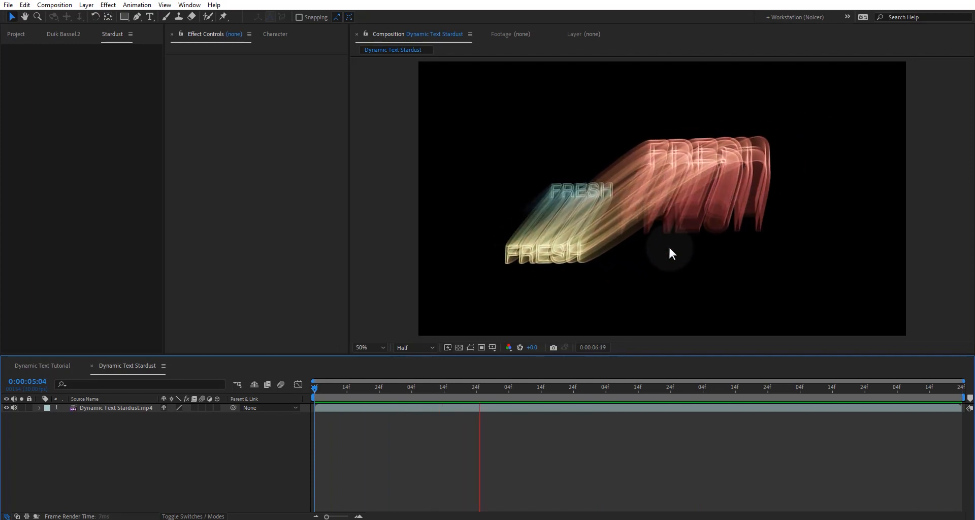
pyautogui.click(674, 384)
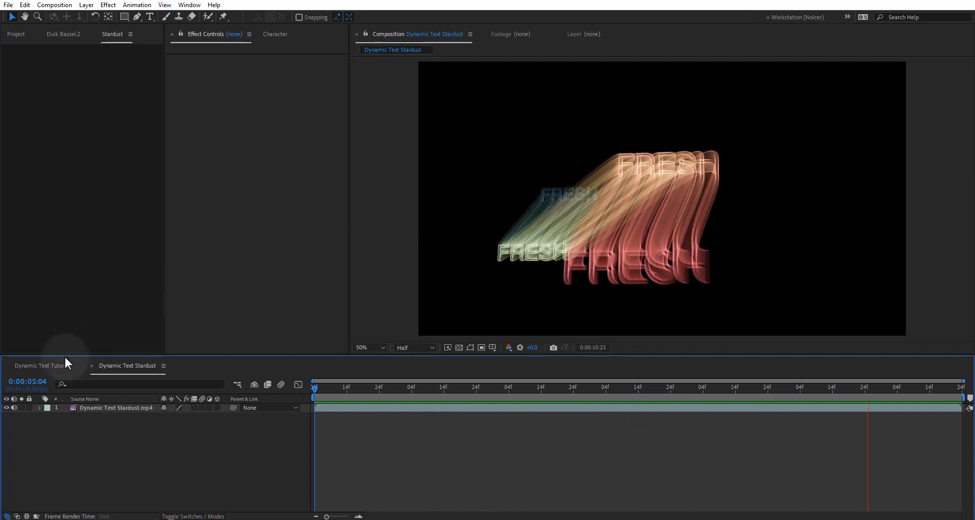
pyautogui.click(39, 365)
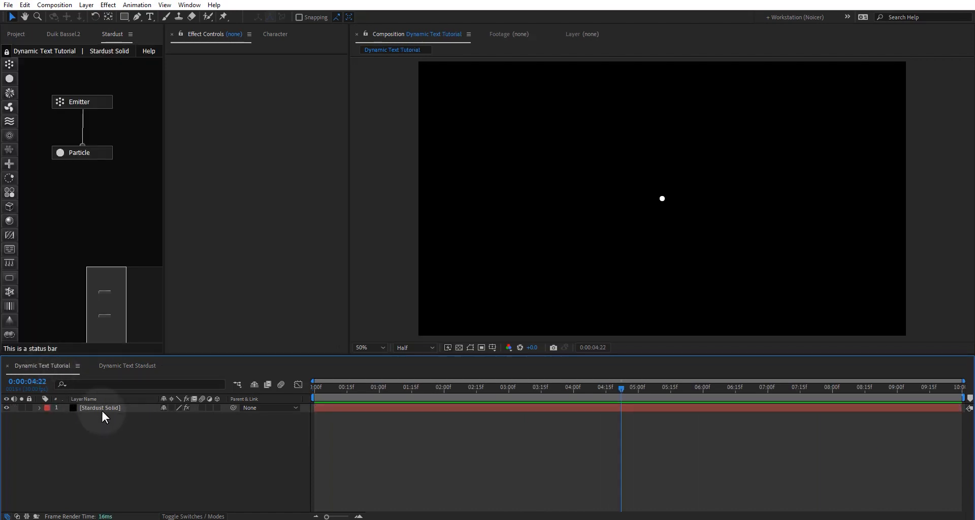
# Select Stardust Solid and reveal the emitter's Origin XY in the timeline.
pyautogui.click(100, 407)
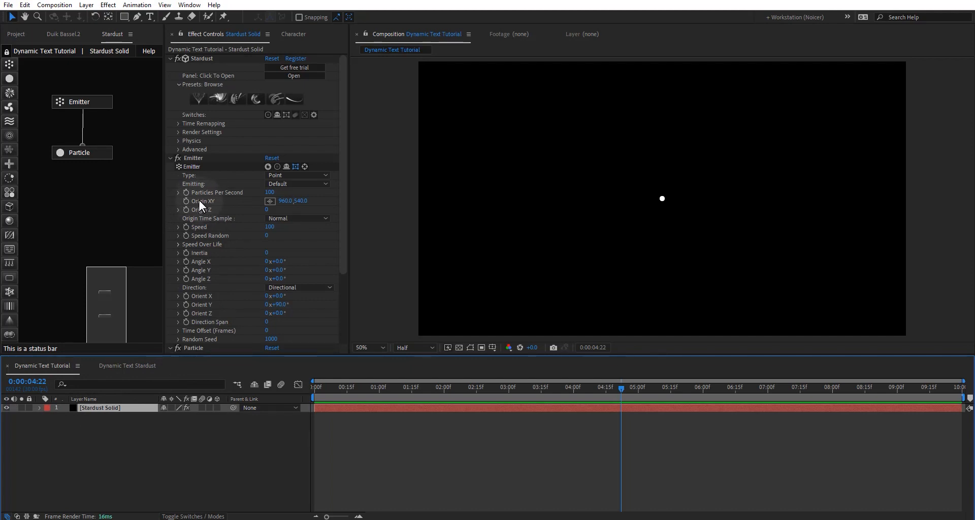
pyautogui.moveTo(205, 205)
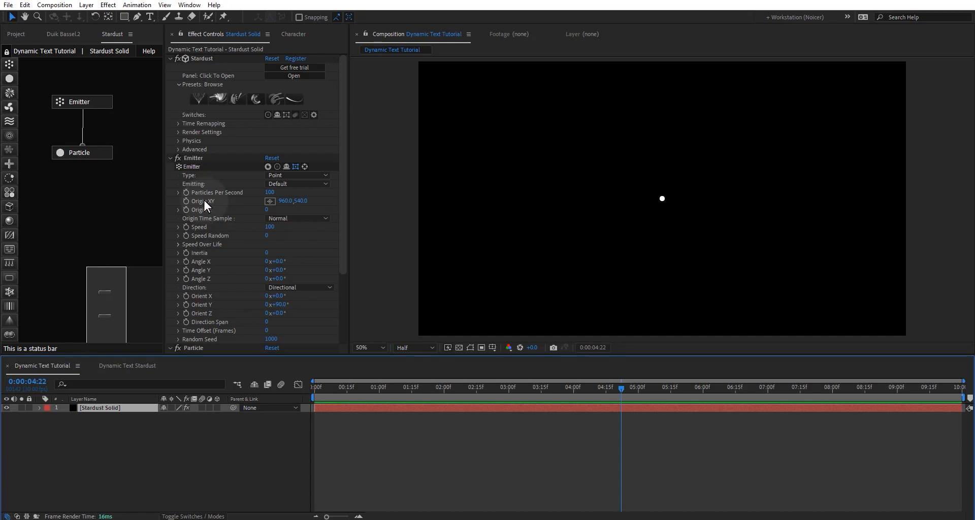
pyautogui.rightClick(205, 201)
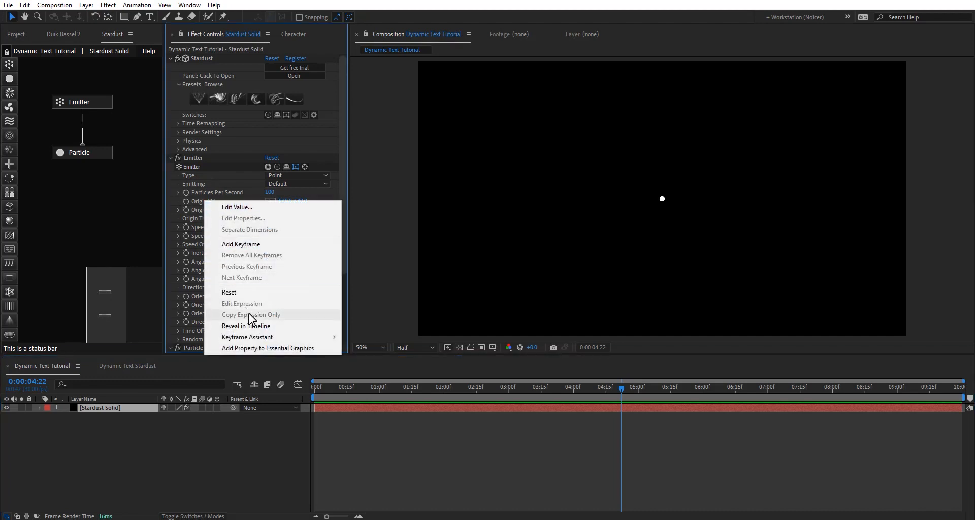
pyautogui.click(246, 325)
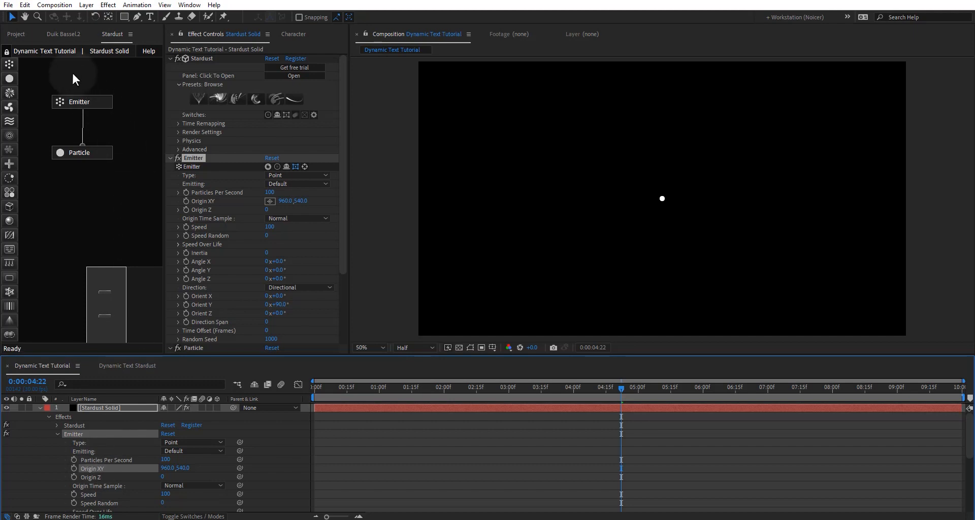
# Add a Duik bone driving Origin XY, then select the bone layer to show its Position.
pyautogui.click(63, 34)
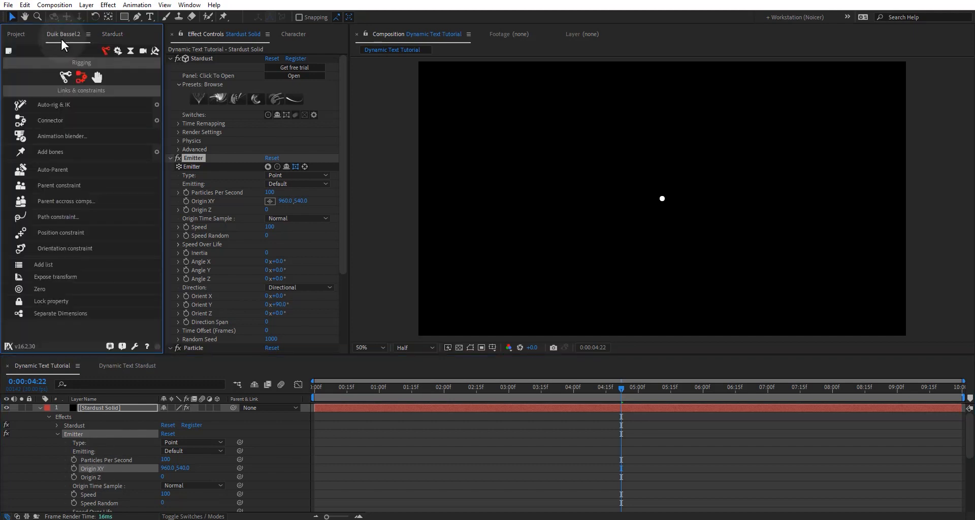
pyautogui.moveTo(140, 475)
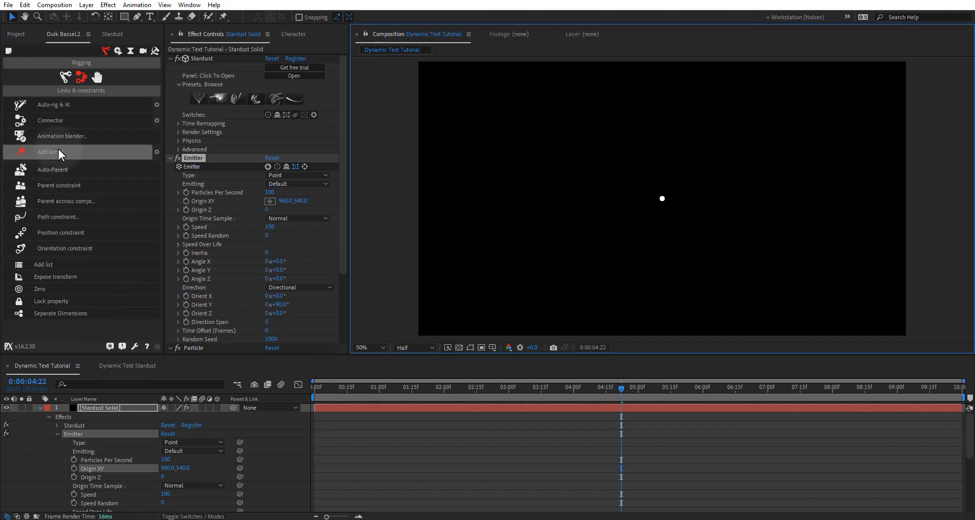
pyautogui.click(50, 152)
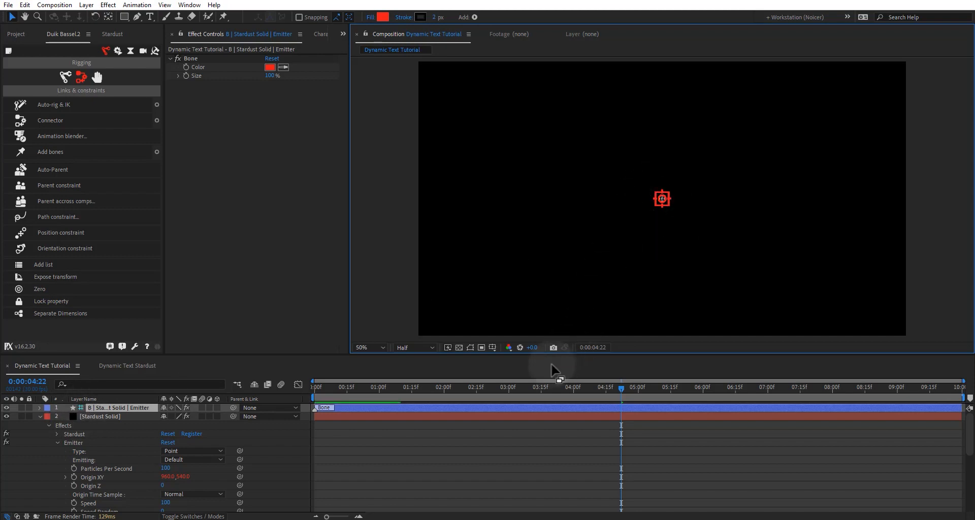
pyautogui.click(650, 386)
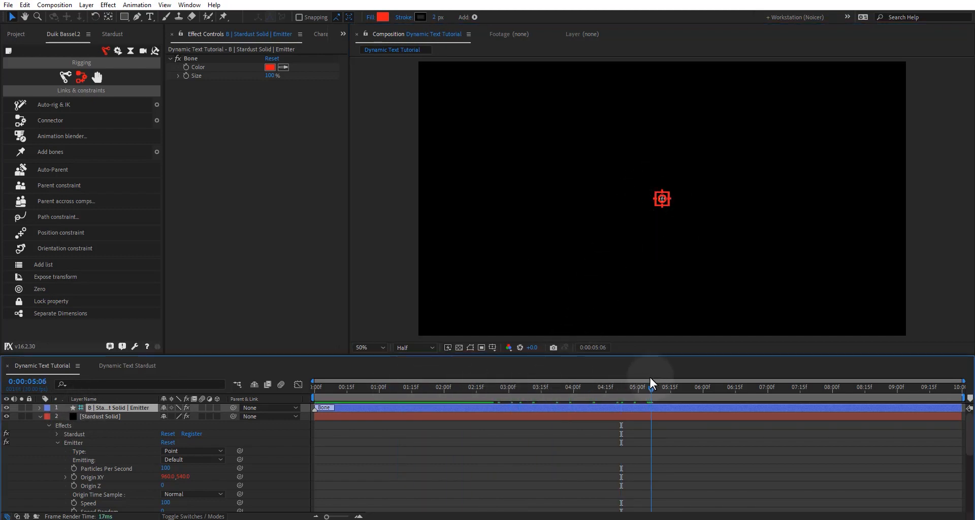
pyautogui.click(605, 386)
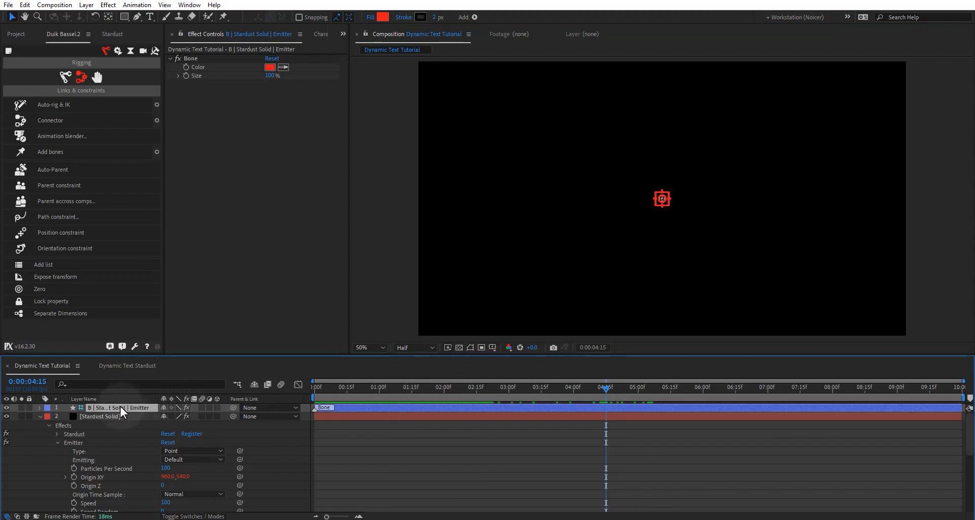
pyautogui.click(41, 408)
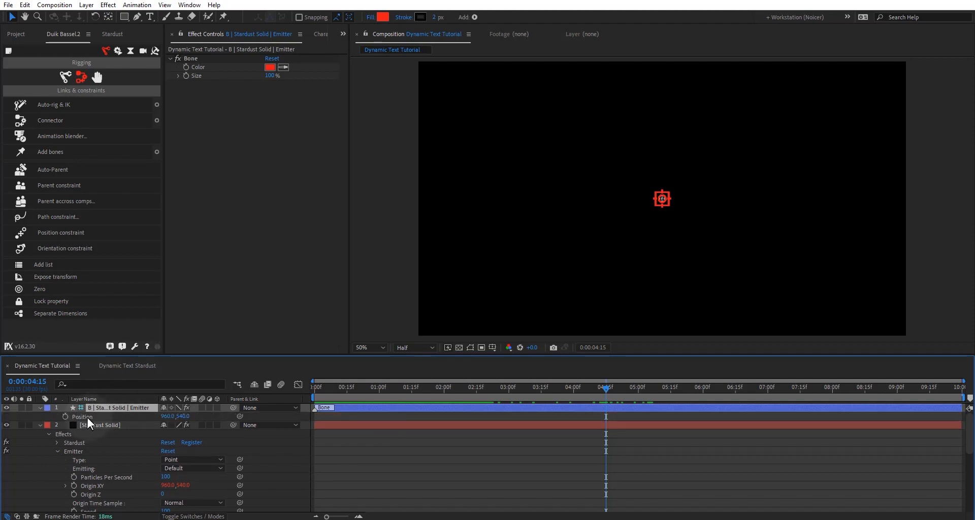
# Separate the bone's Position into X Position 960 and Y Position 540.
pyautogui.rightClick(82, 416)
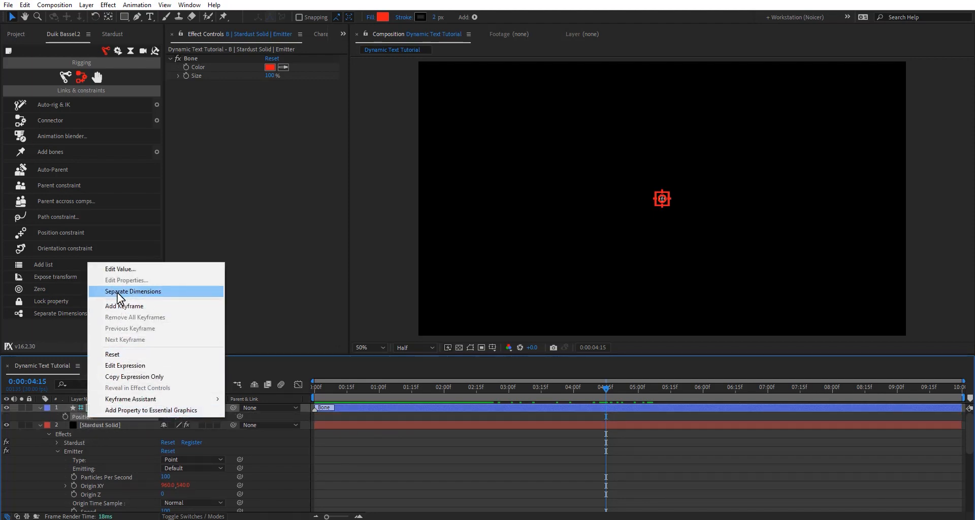
pyautogui.click(133, 291)
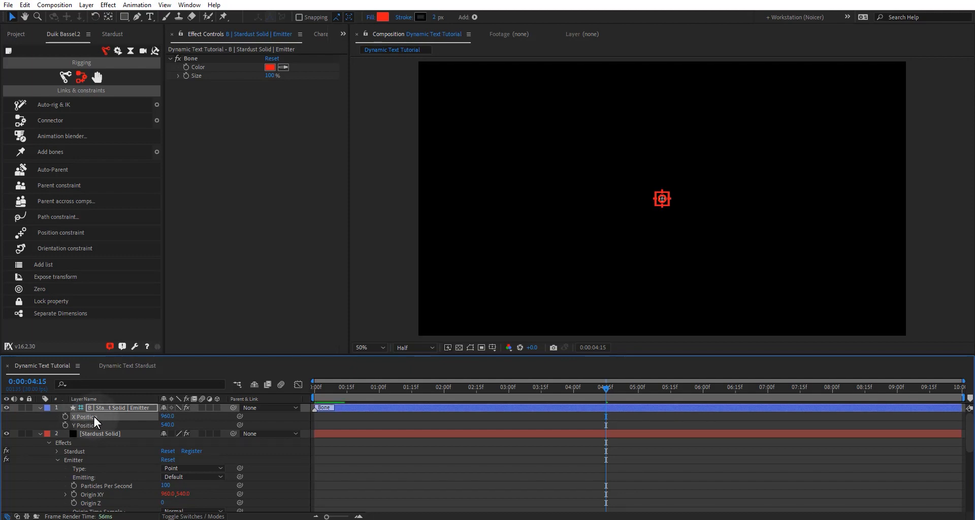
pyautogui.click(8, 5)
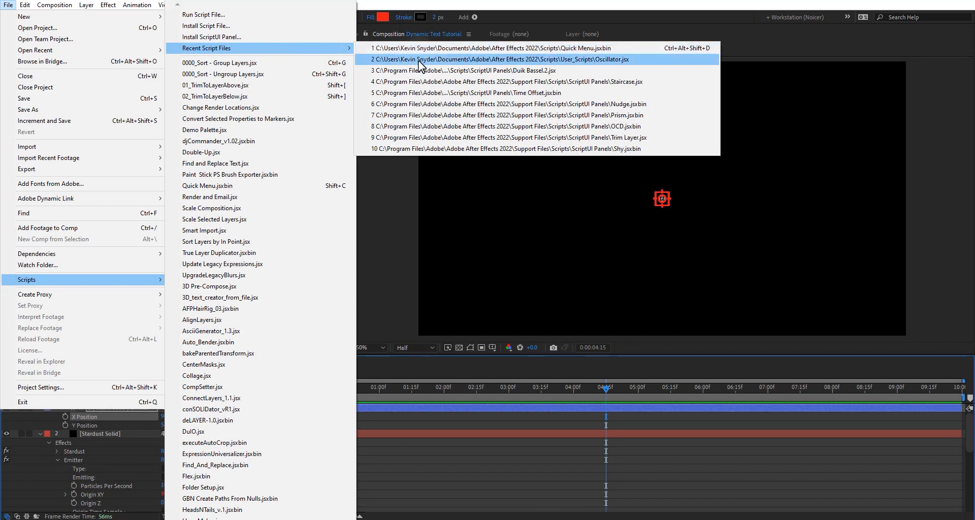
# Oscillate the bone's X Position with frequency 0.30, amplitude -225 and offset 1379.
pyautogui.click(507, 59)
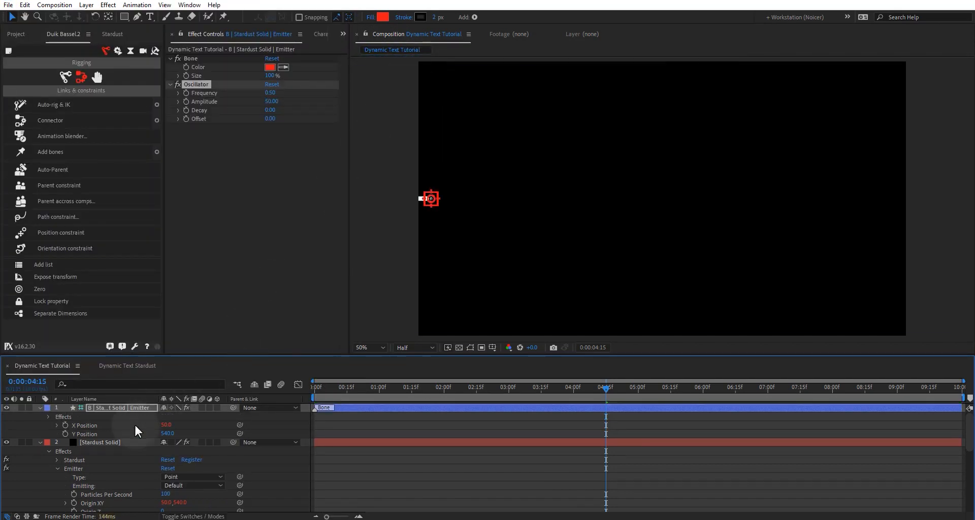
pyautogui.moveTo(94, 430)
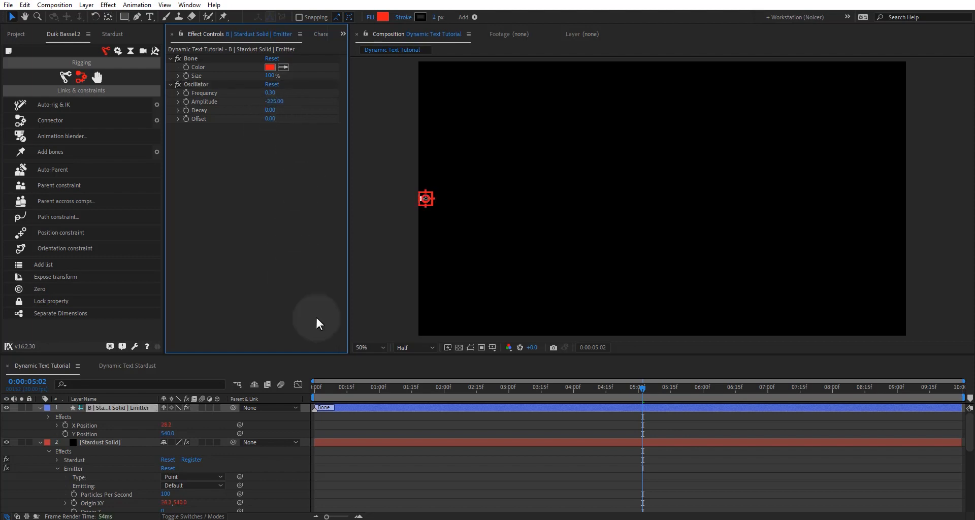
pyautogui.click(416, 387)
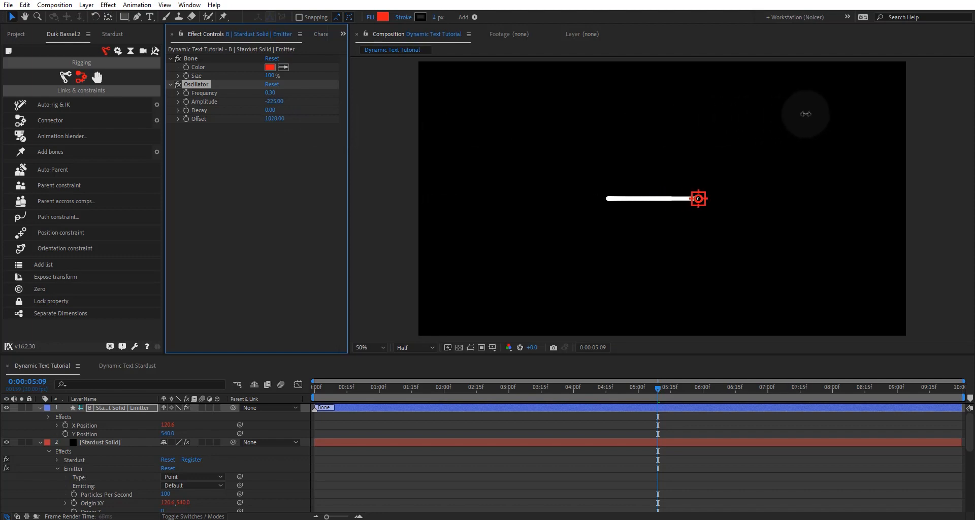
pyautogui.moveTo(698, 199); pyautogui.dragTo(781, 199)
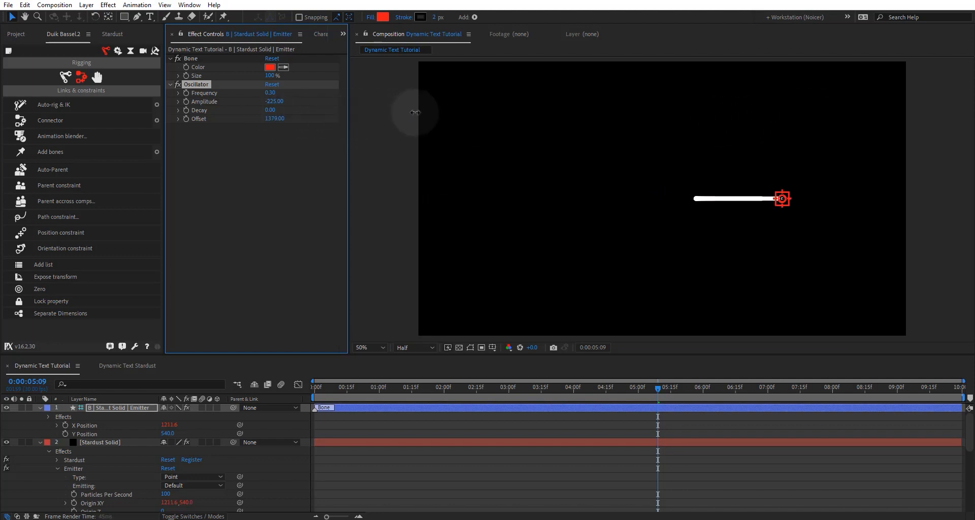
pyautogui.moveTo(782, 198); pyautogui.dragTo(818, 198)
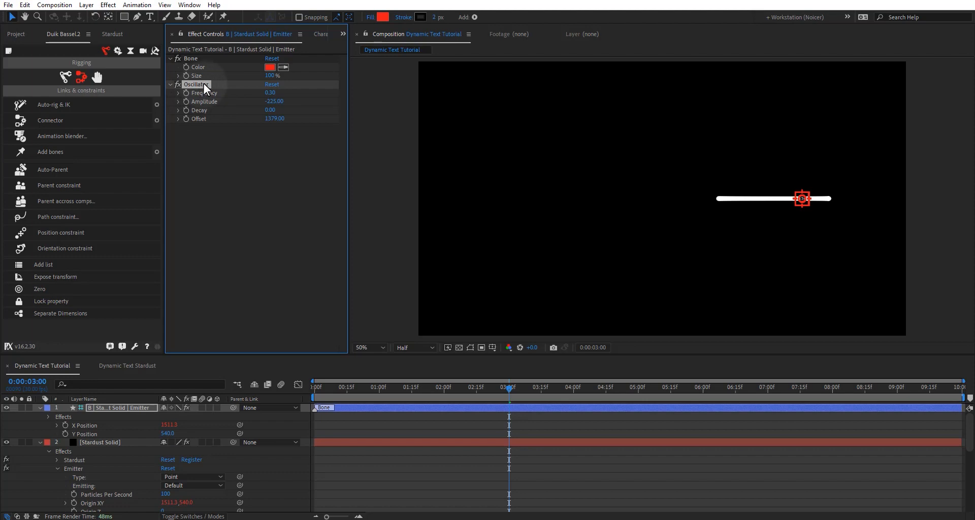
pyautogui.moveTo(212, 87)
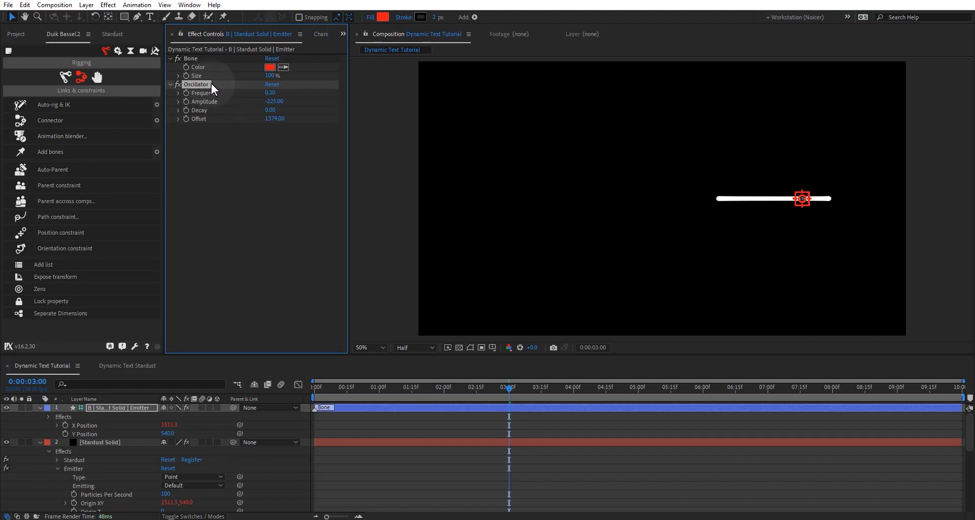
# Rename it Oscillator X, add Oscillator Y on Y Position and edit its amplitude.
pyautogui.doubleClick(196, 84)
pyautogui.write(' X')
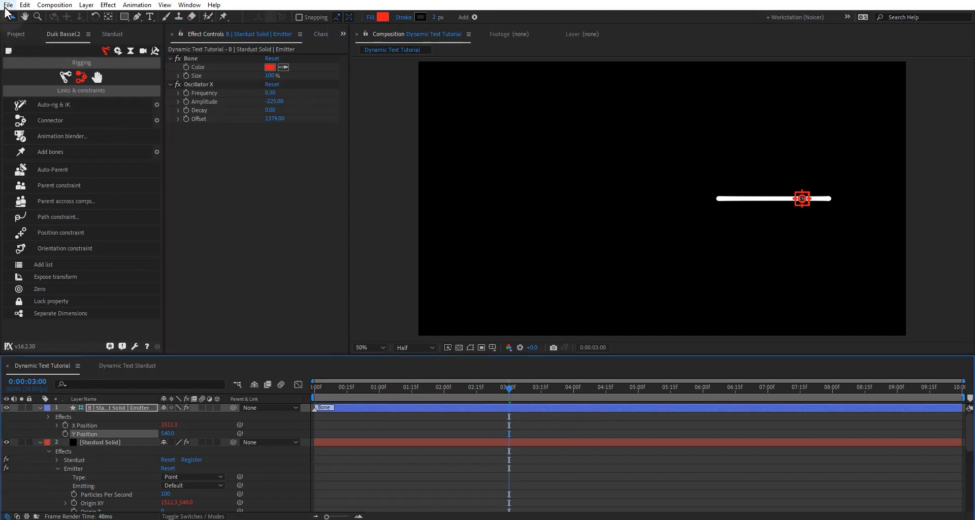
pyautogui.click(8, 5)
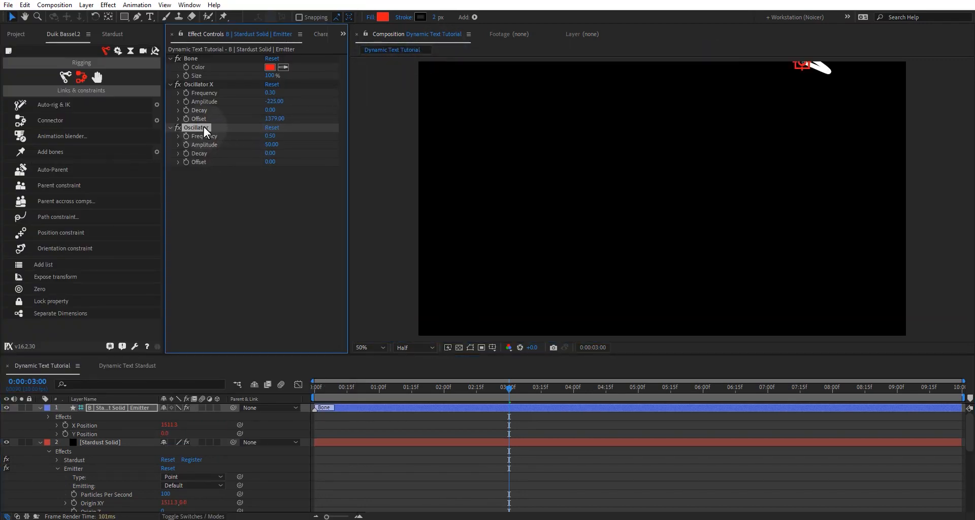
pyautogui.doubleClick(197, 128)
pyautogui.write(' Y')
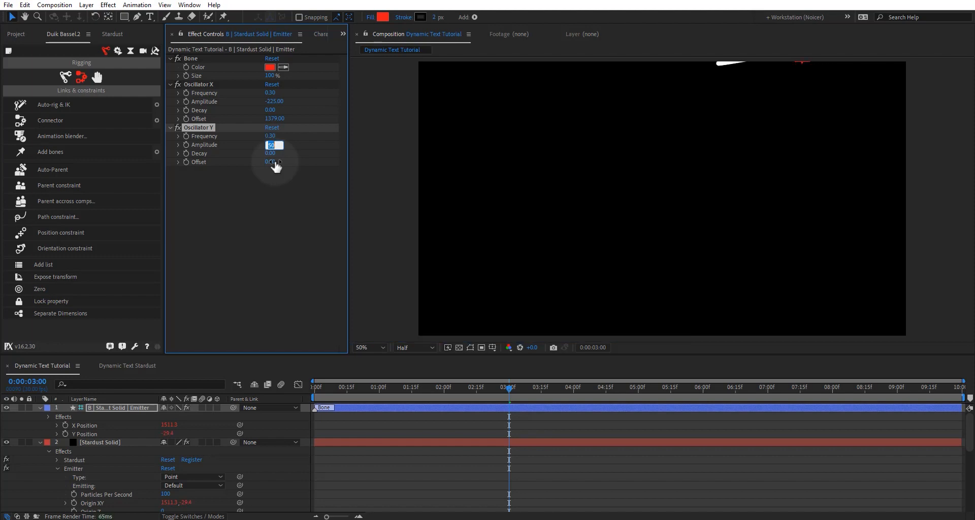
pyautogui.write('2')
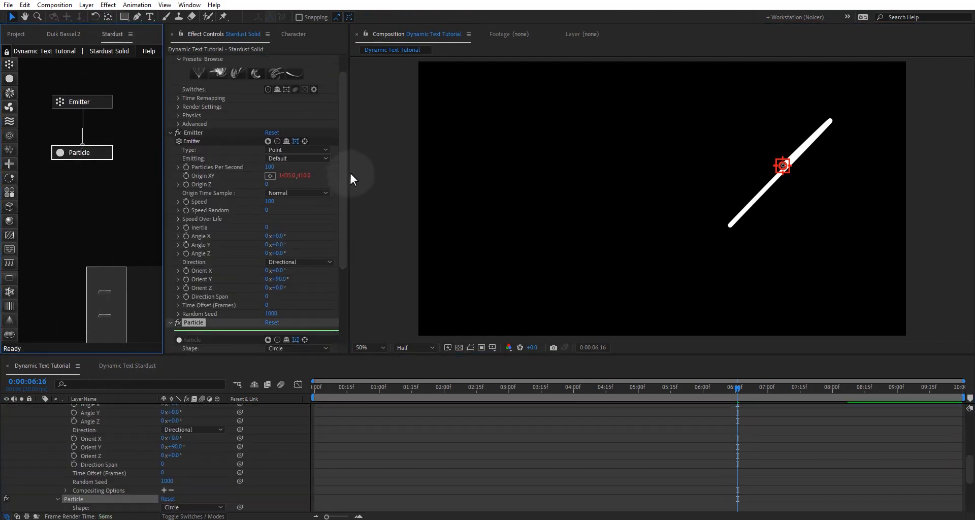
# Change the Stardust particle Life from 2 to 5 seconds.
pyautogui.scroll(-3)
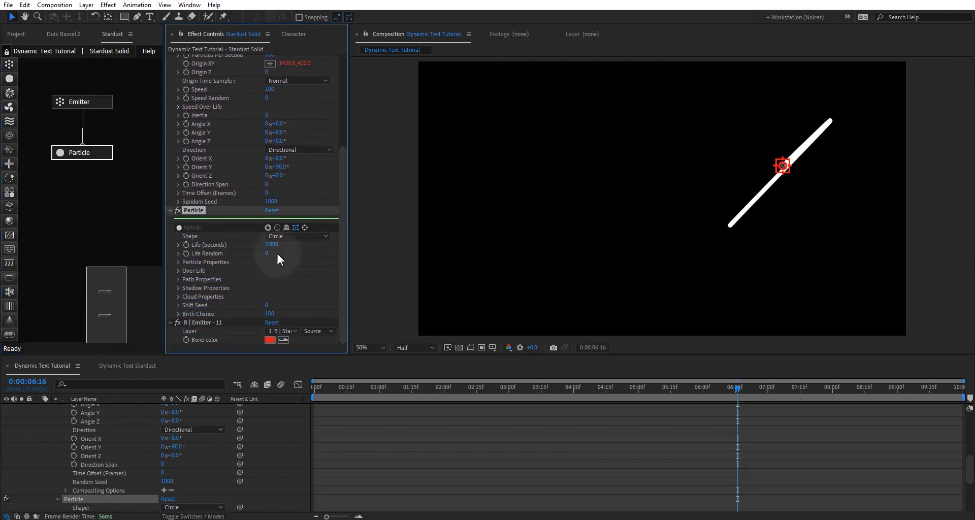
pyautogui.click(271, 243)
pyautogui.write('5.000')
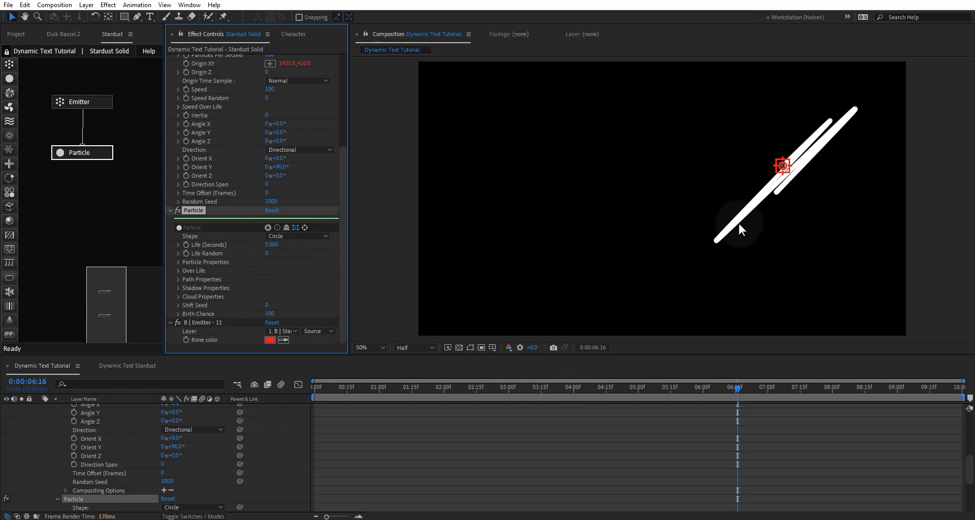
pyautogui.moveTo(805, 153)
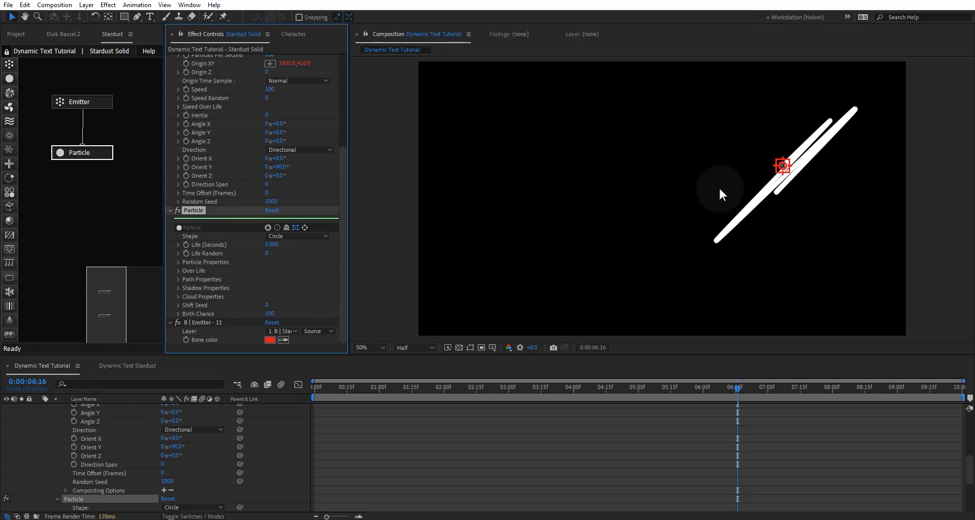
pyautogui.moveTo(586, 233)
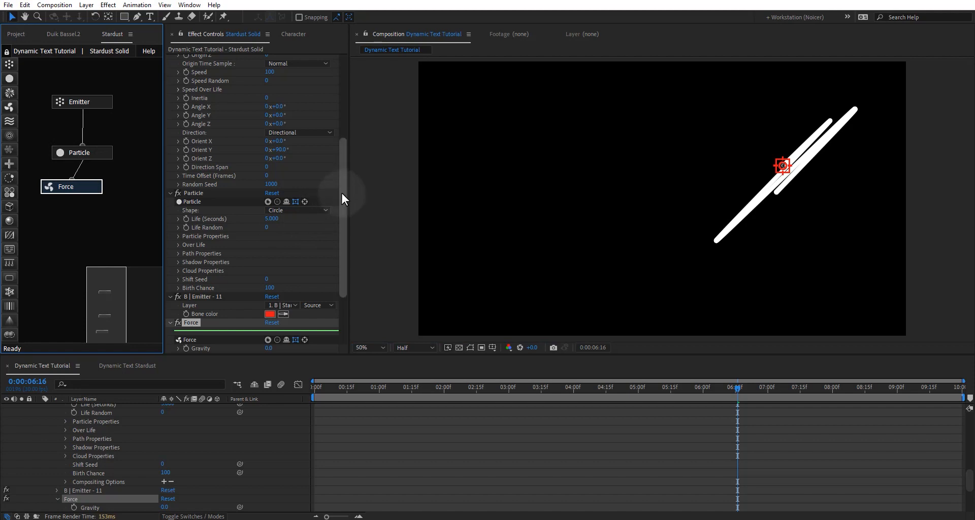
# Add a Stardust Force node with Wind X about -302, Y 9 and Z 570.
pyautogui.scroll(-3)
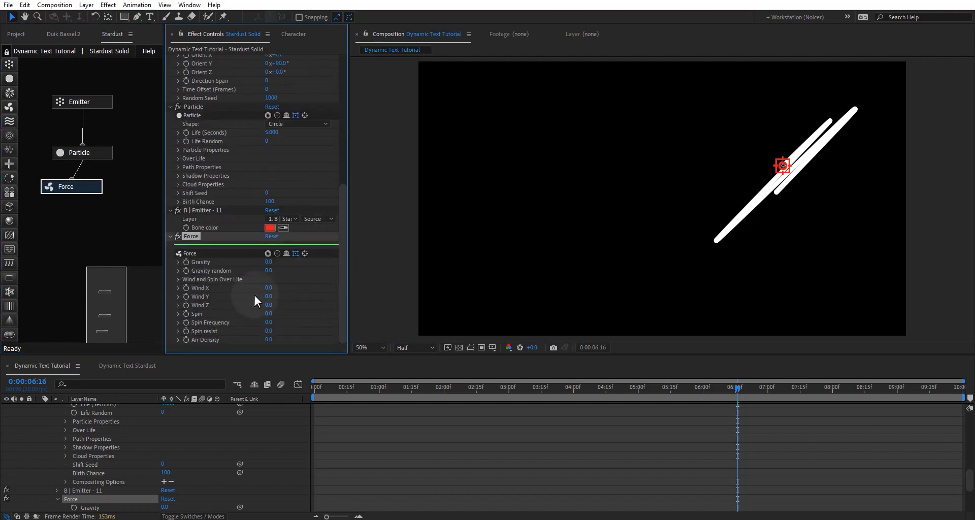
pyautogui.moveTo(276, 305)
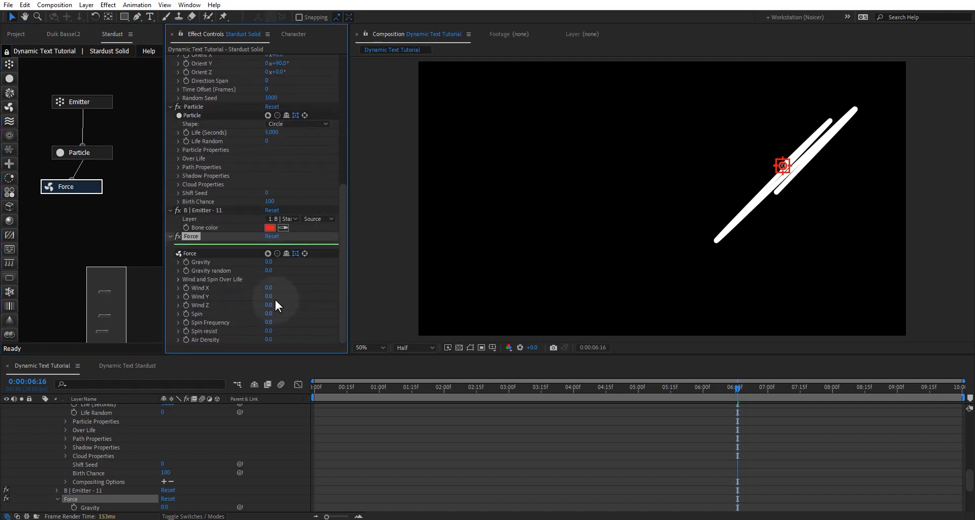
pyautogui.click(268, 287)
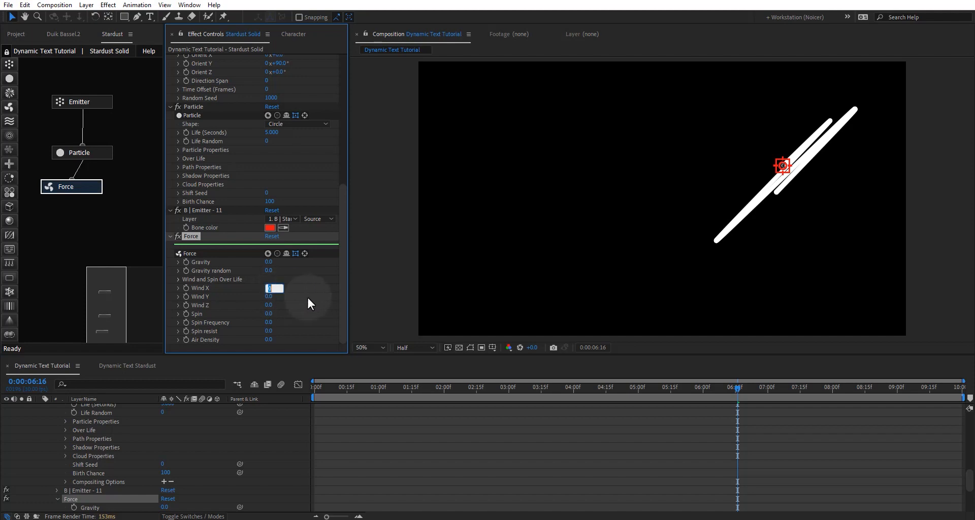
pyautogui.write('-30')
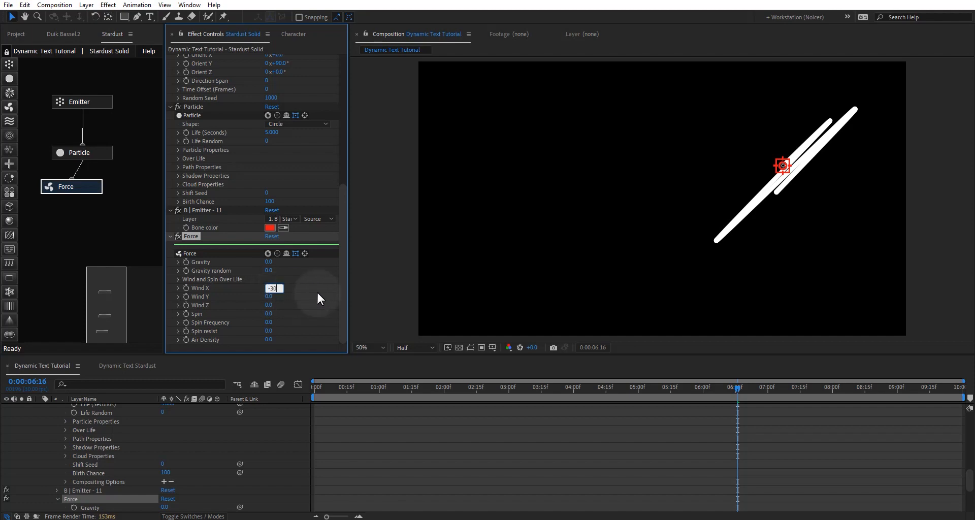
pyautogui.write('-300.0')
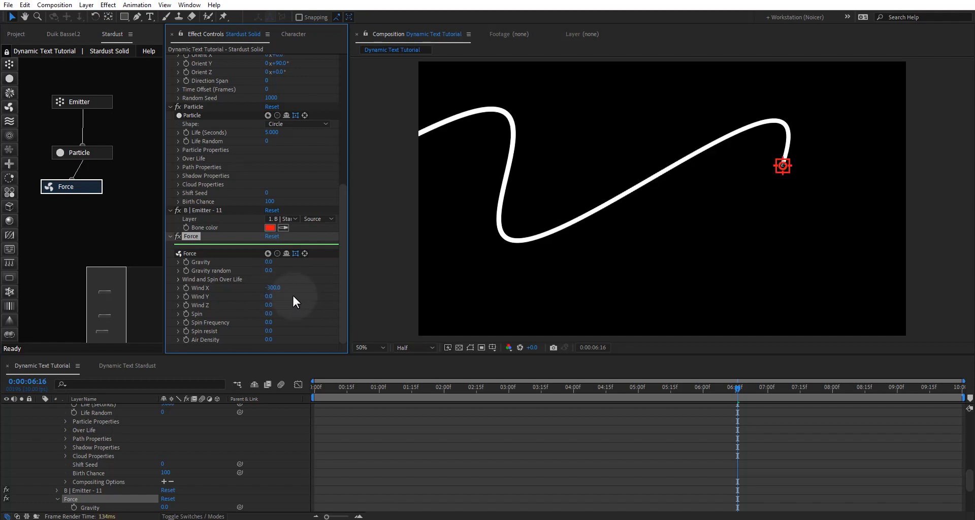
pyautogui.moveTo(273, 288); pyautogui.dragTo(292, 288)
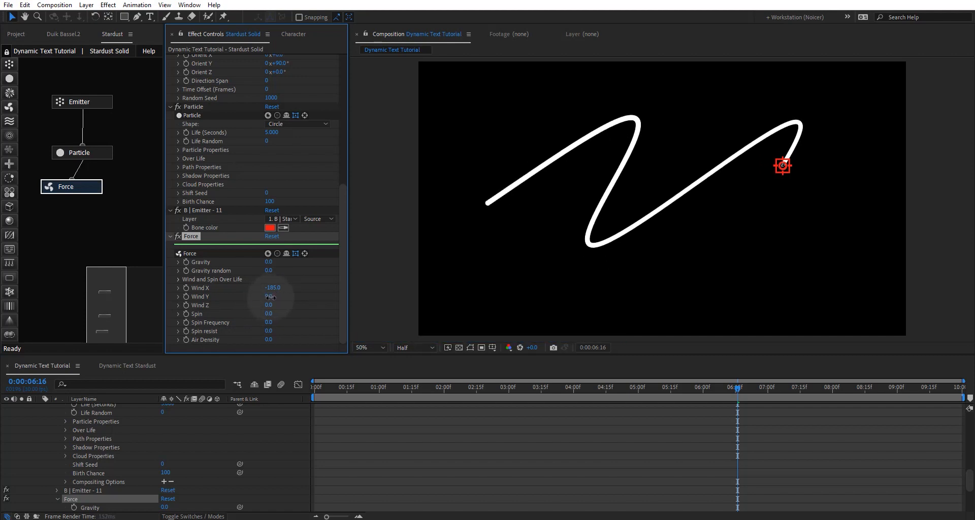
pyautogui.moveTo(272, 305); pyautogui.dragTo(292, 304)
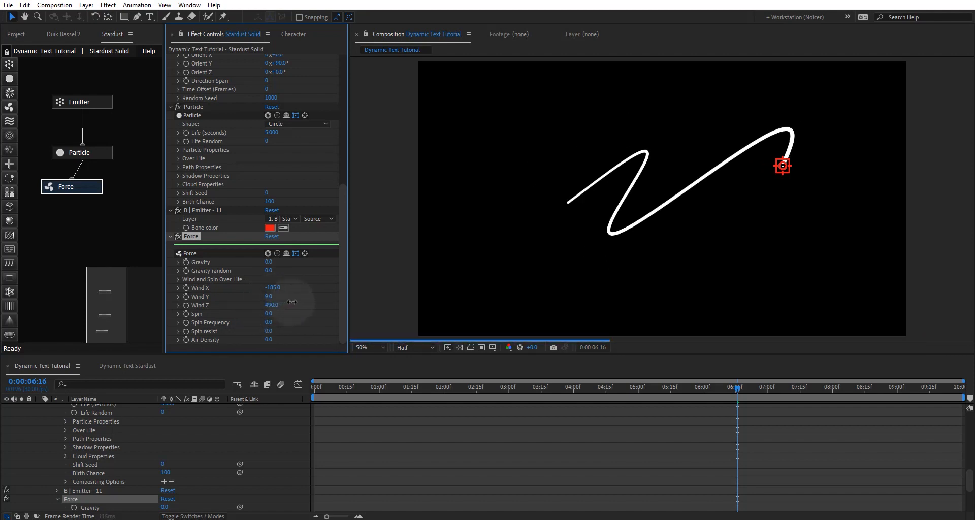
pyautogui.moveTo(272, 304); pyautogui.dragTo(292, 304)
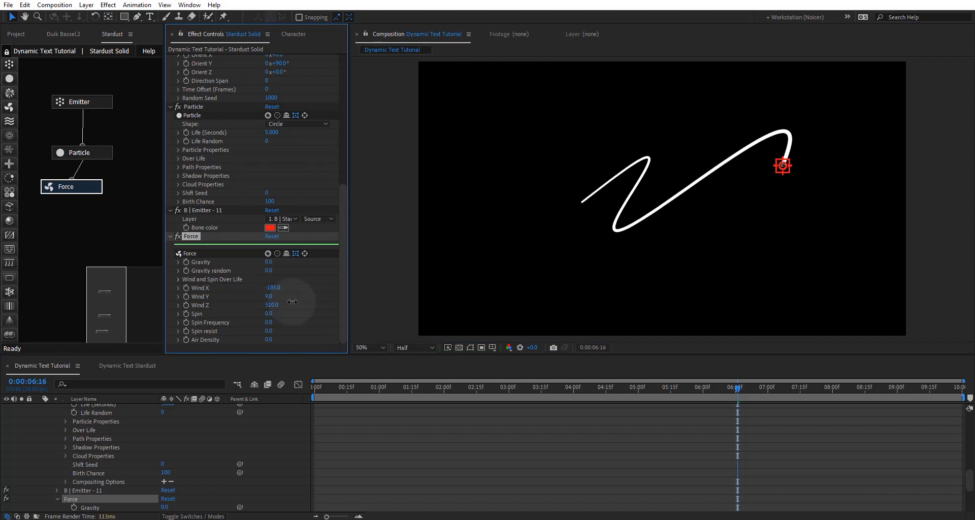
pyautogui.moveTo(272, 305); pyautogui.dragTo(292, 304)
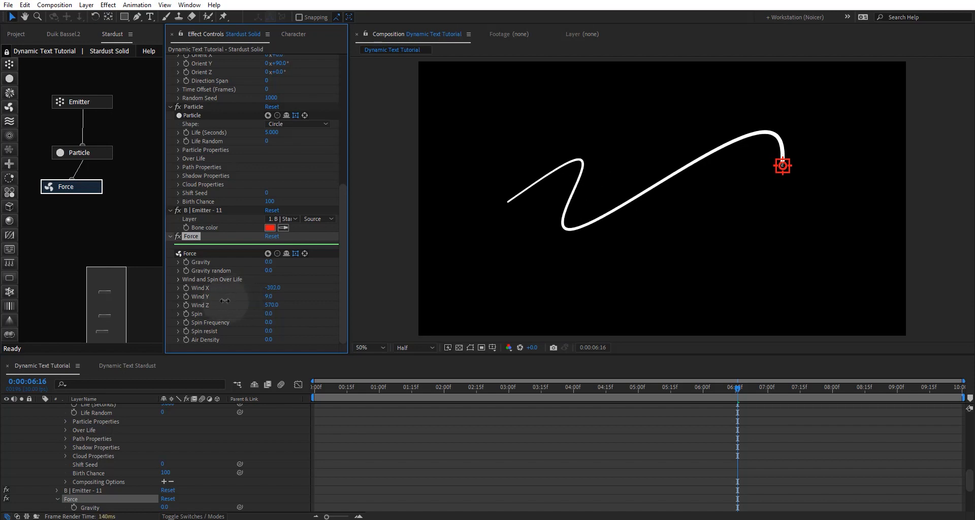
pyautogui.moveTo(273, 287); pyautogui.dragTo(268, 287)
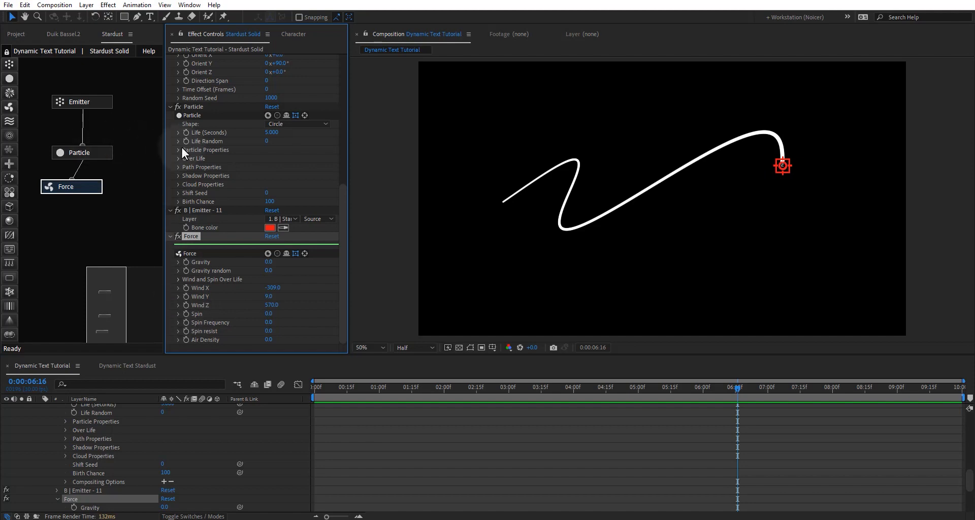
# Expand Particle Over Life and its Opacity curve so opacity falls off at end of life.
pyautogui.click(178, 158)
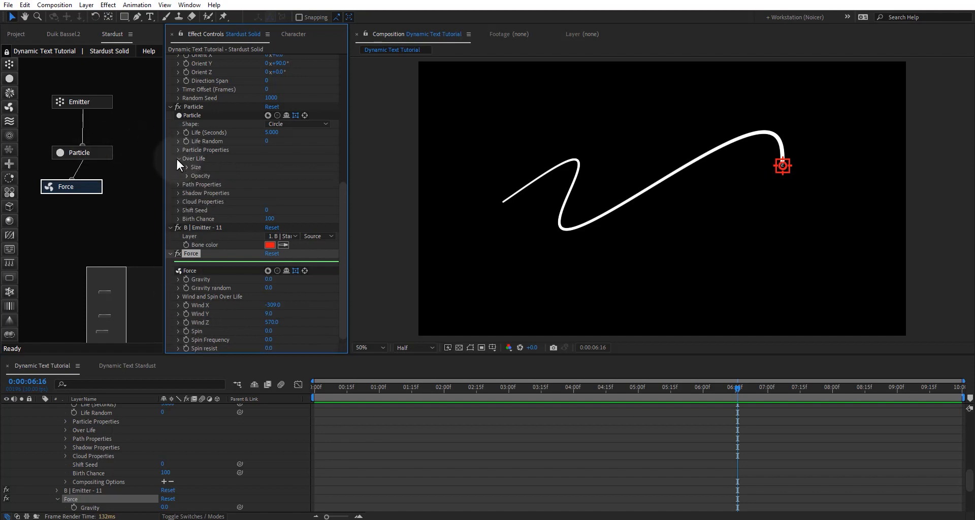
pyautogui.click(188, 175)
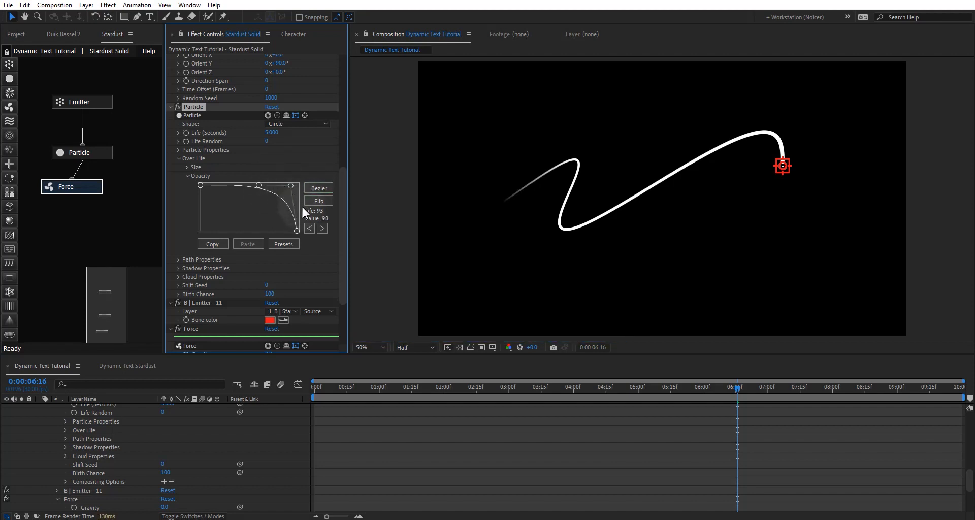
pyautogui.moveTo(339, 243)
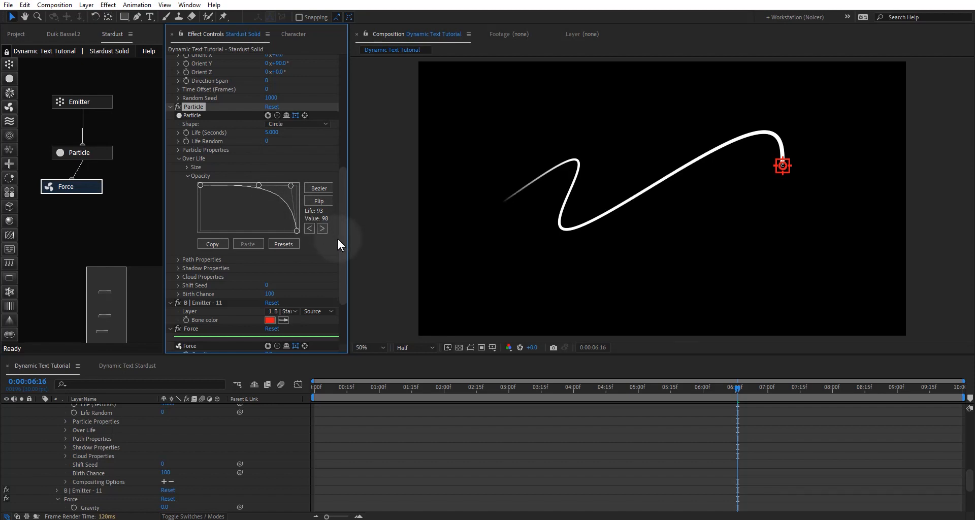
pyautogui.moveTo(345, 249)
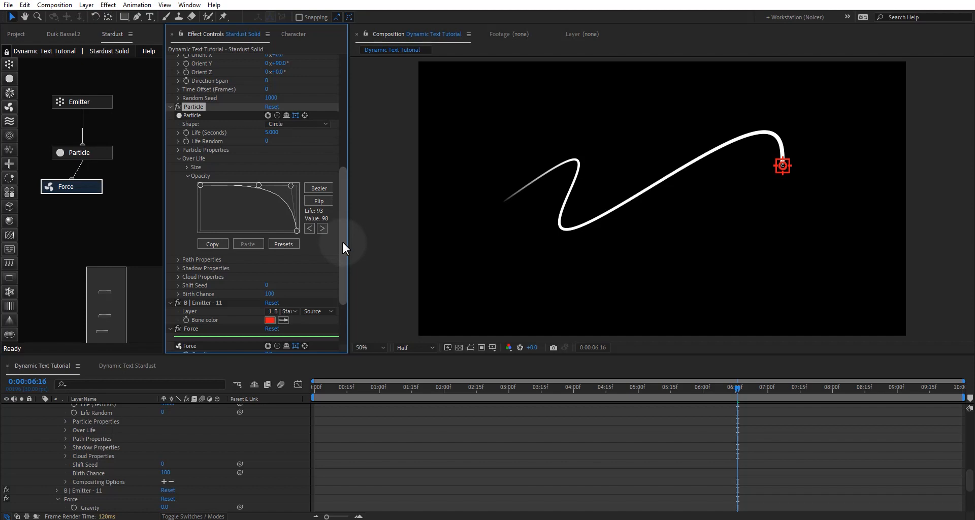
pyautogui.moveTo(340, 243)
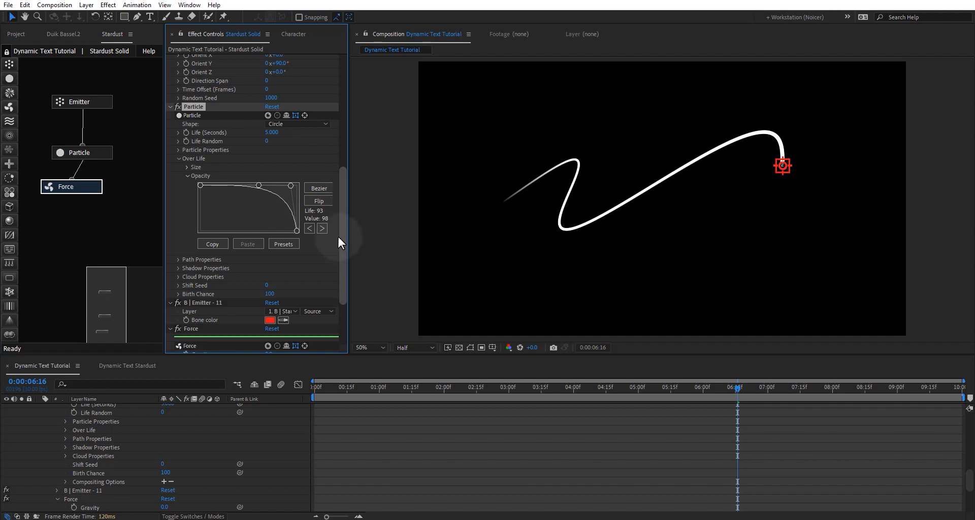
# Create a new text layer and type the STARDUST text.
pyautogui.click(151, 16)
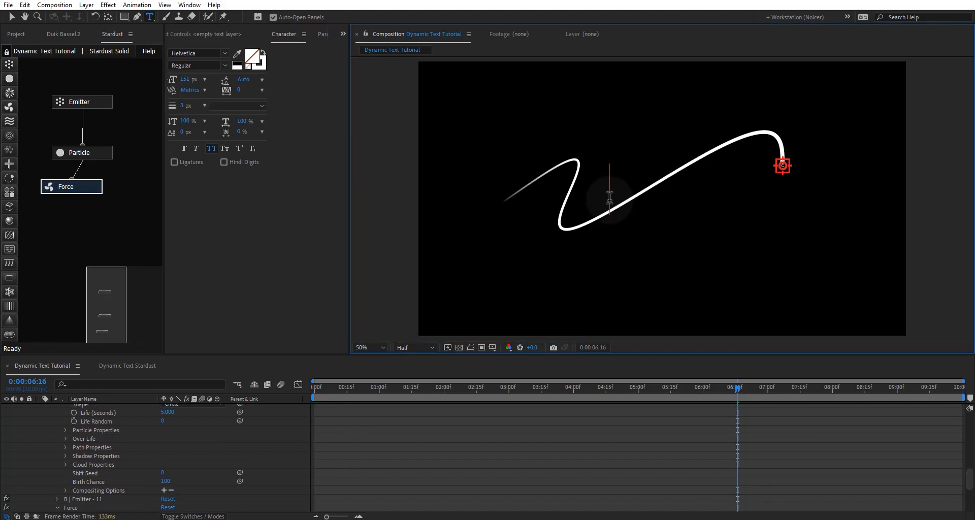
pyautogui.write('STARDUST')
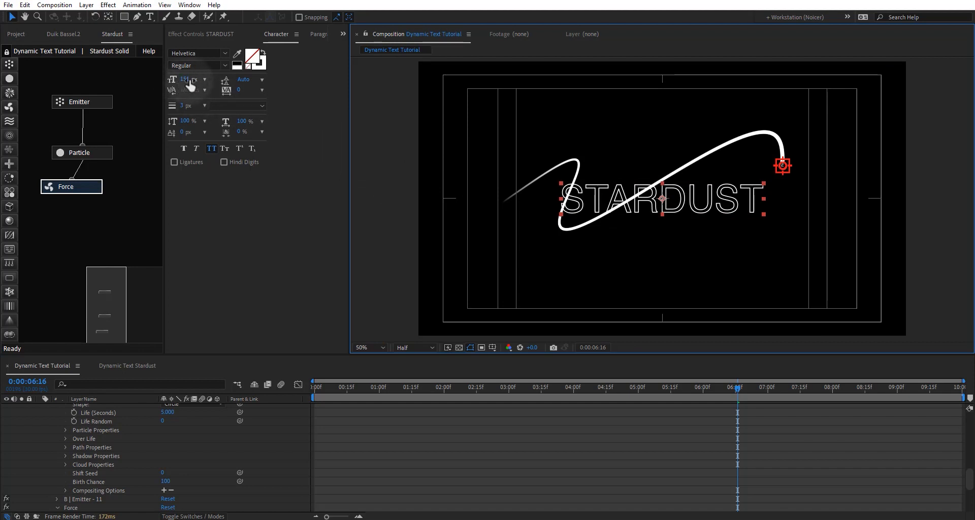
pyautogui.moveTo(187, 92)
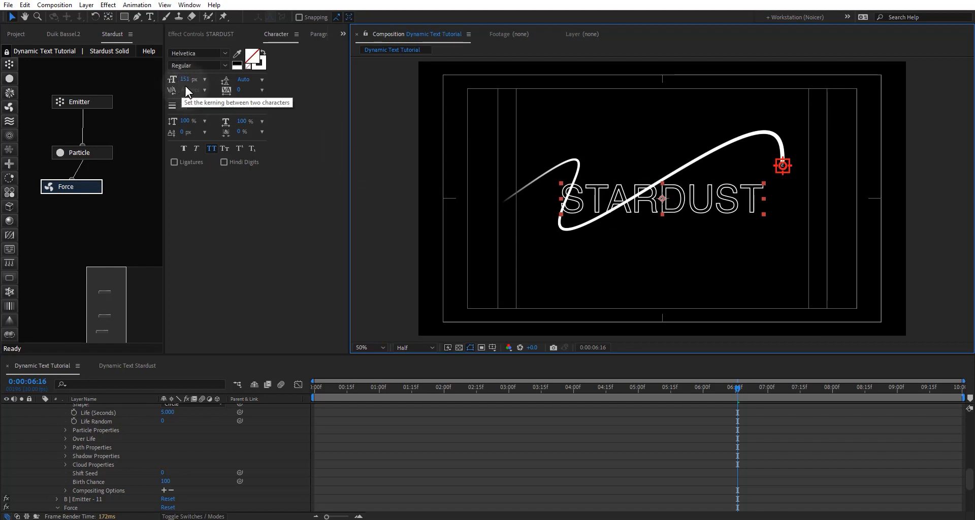
pyautogui.moveTo(183, 122)
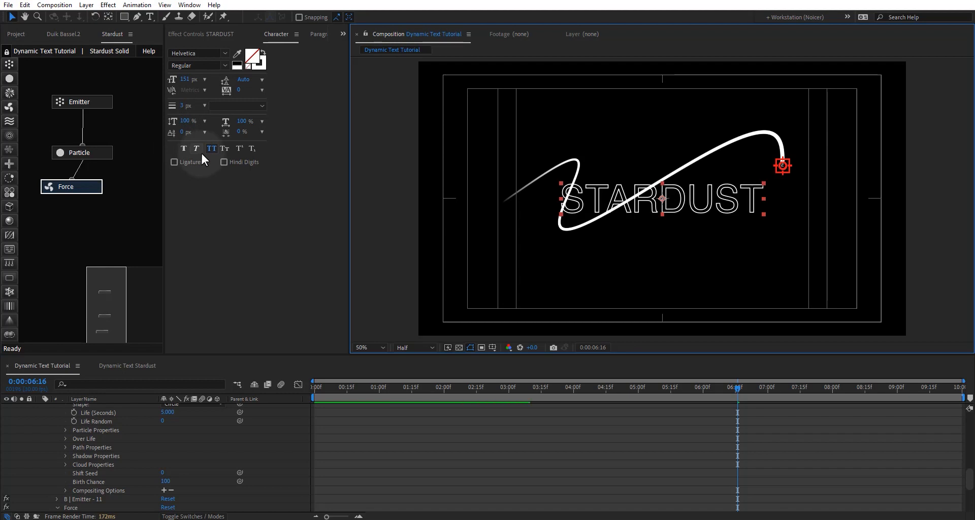
pyautogui.moveTo(211, 178)
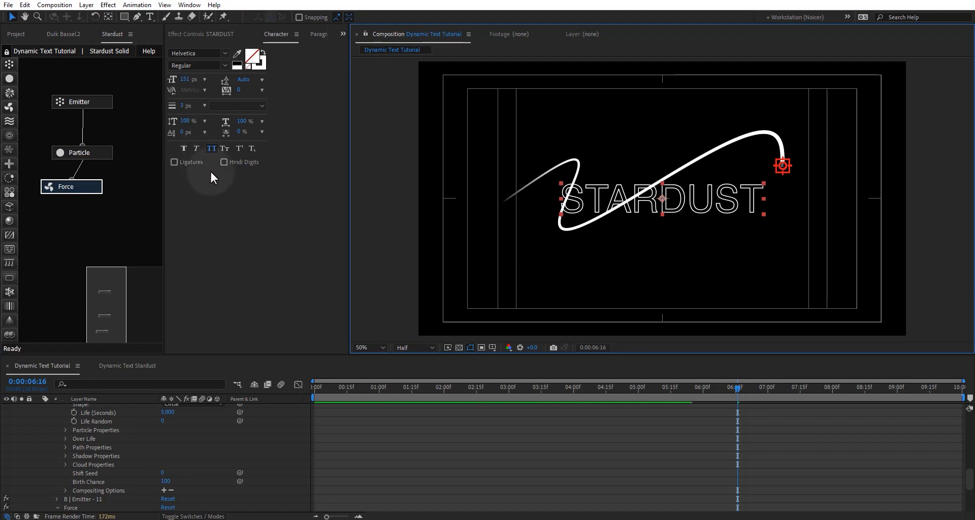
pyautogui.moveTo(174, 303)
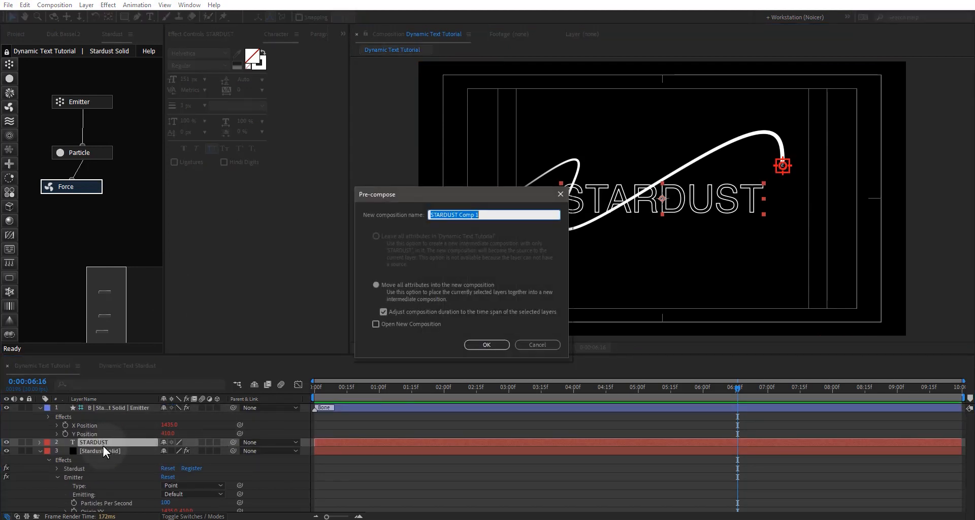
# Name the pre-composition 'STARDUST Particle' and confirm it.
pyautogui.write('STARDUST P')
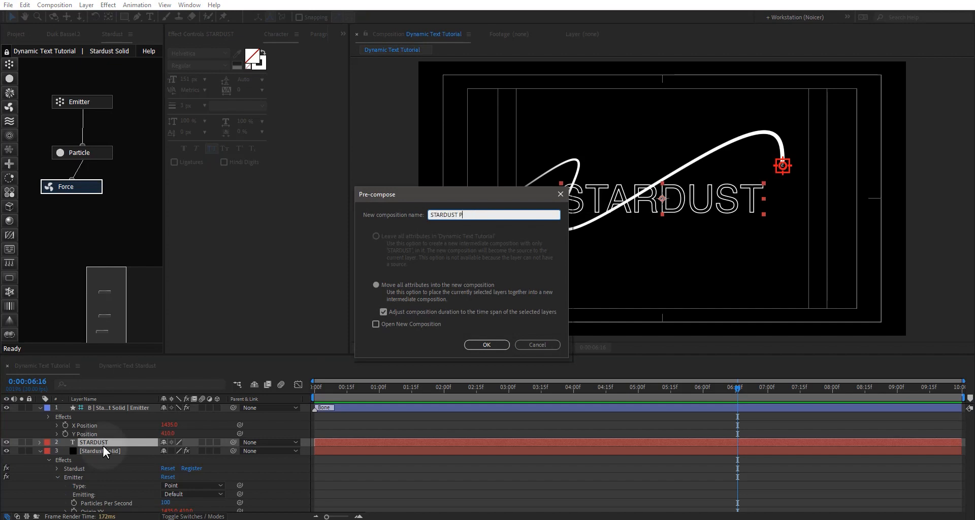
pyautogui.write('article')
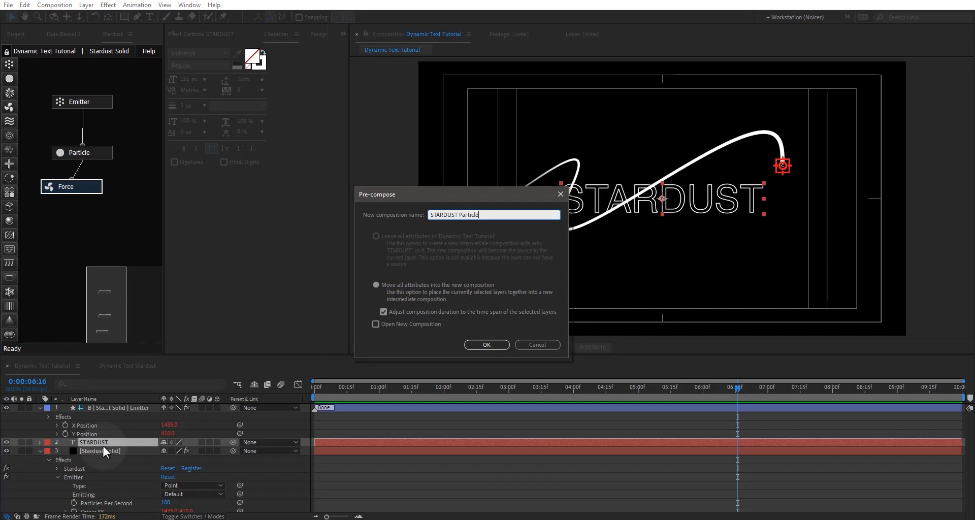
pyautogui.click(486, 345)
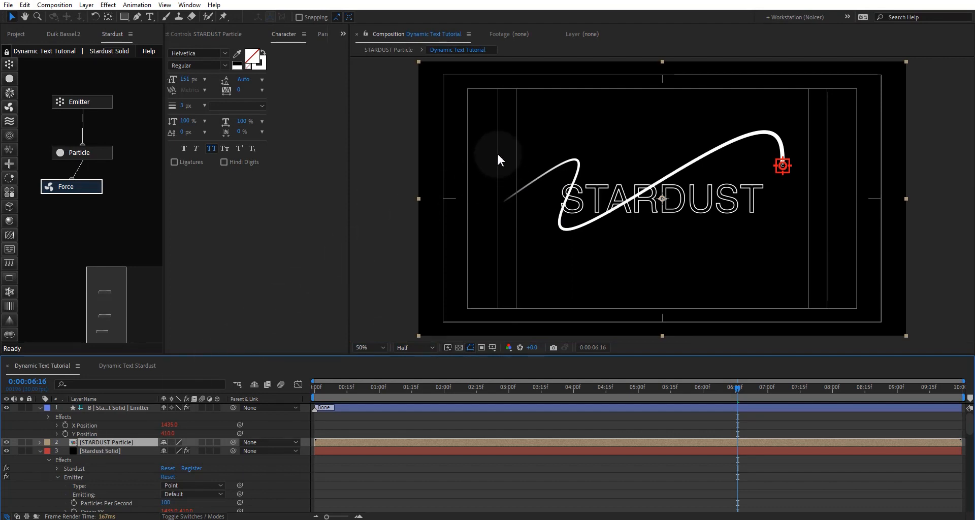
pyautogui.moveTo(742, 279)
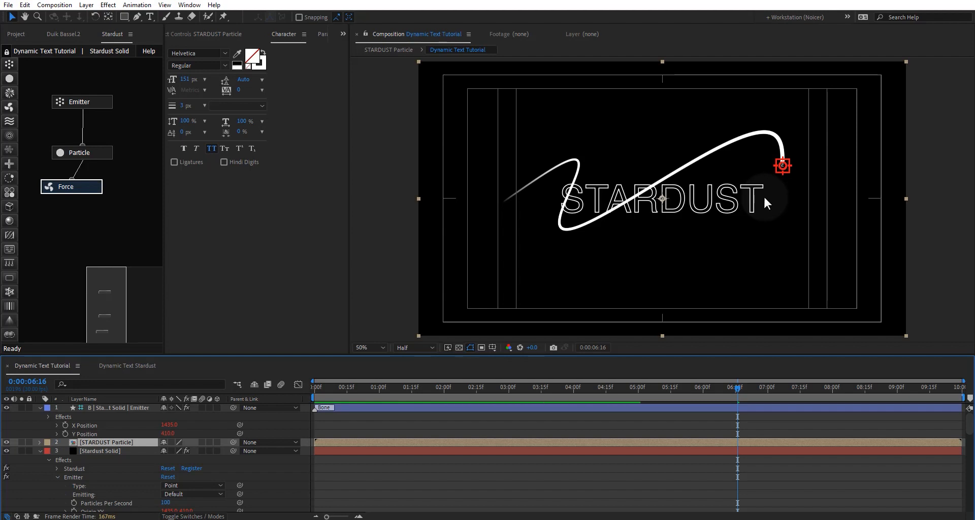
pyautogui.moveTo(466, 75)
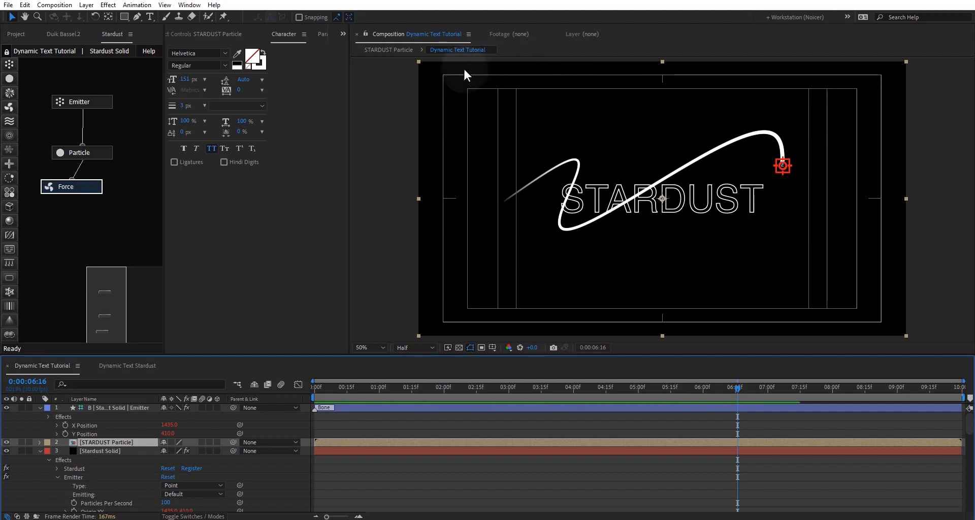
pyautogui.moveTo(598, 194)
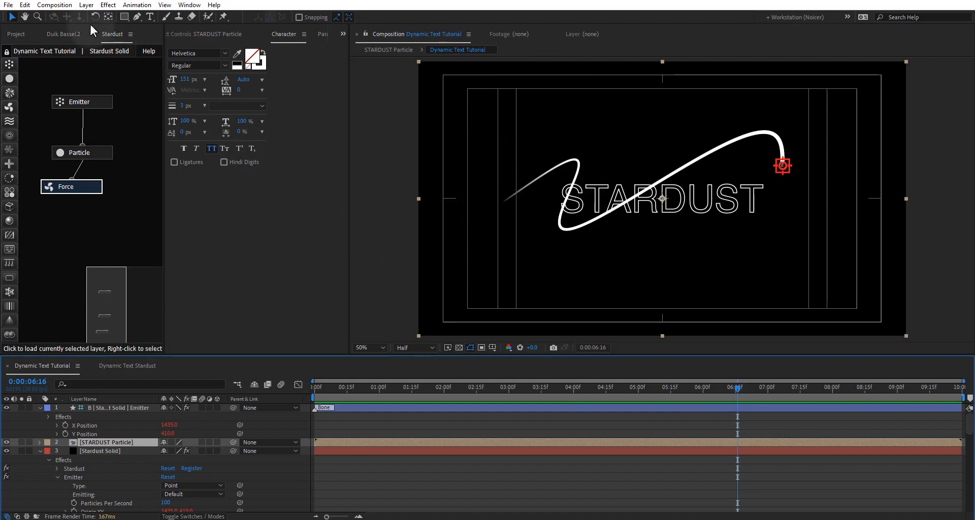
pyautogui.click(86, 5)
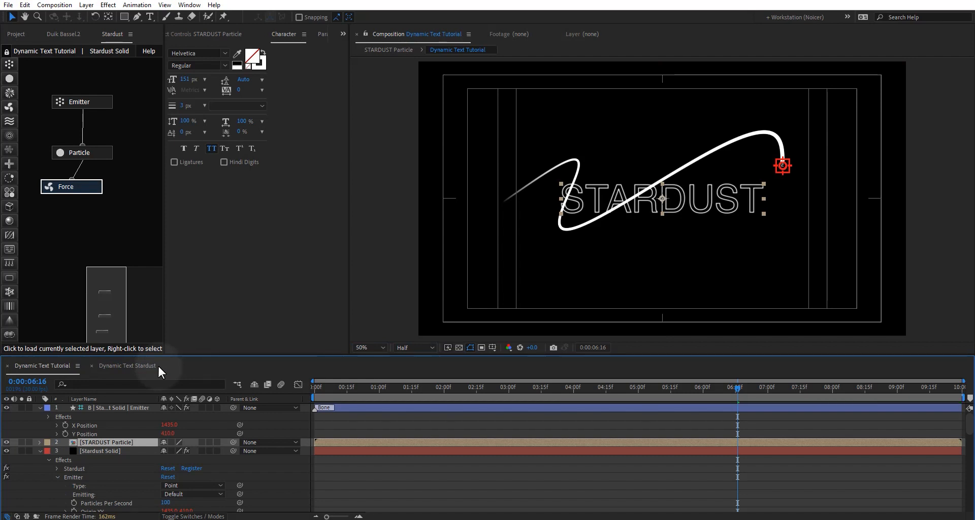
pyautogui.moveTo(157, 371)
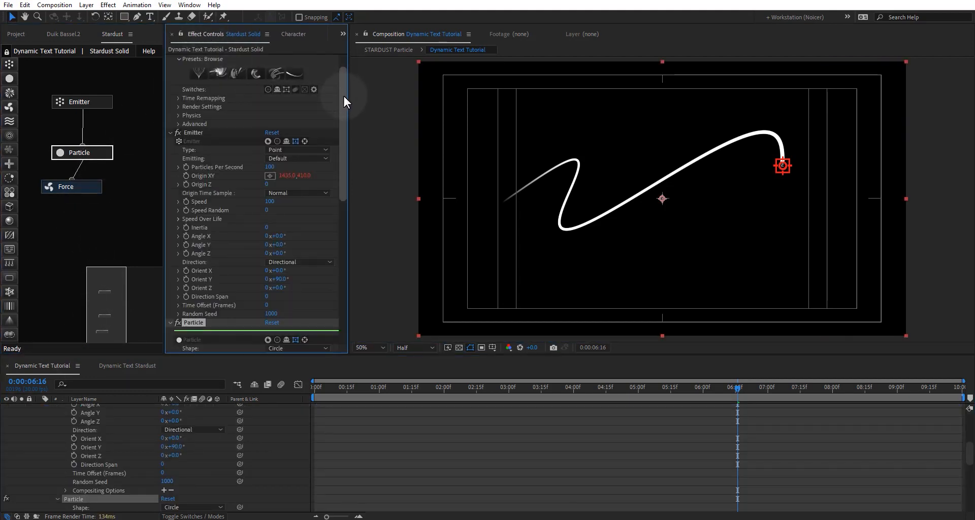
# Set Particle Shape to Texture, Texture Layer to STARDUST Particle, and Texture Color Use to Alpha.
pyautogui.scroll(-3)
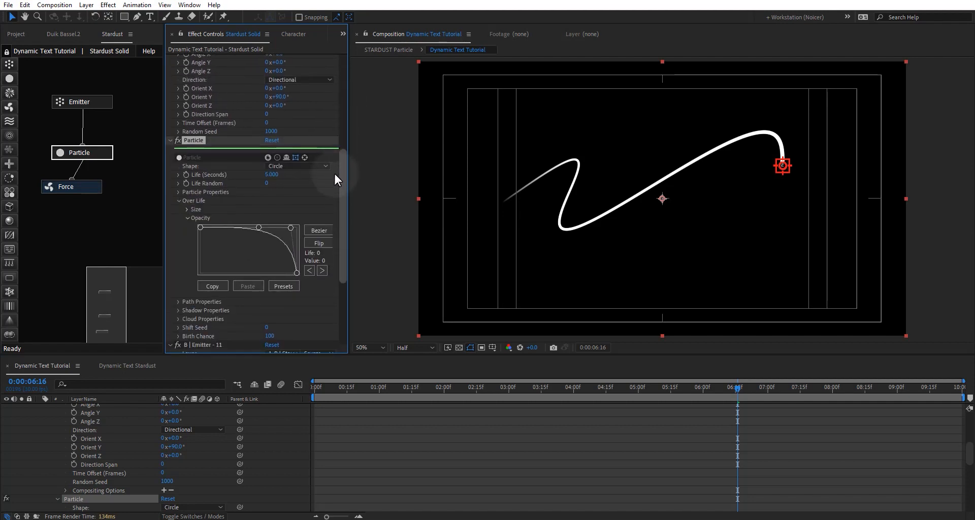
pyautogui.click(298, 166)
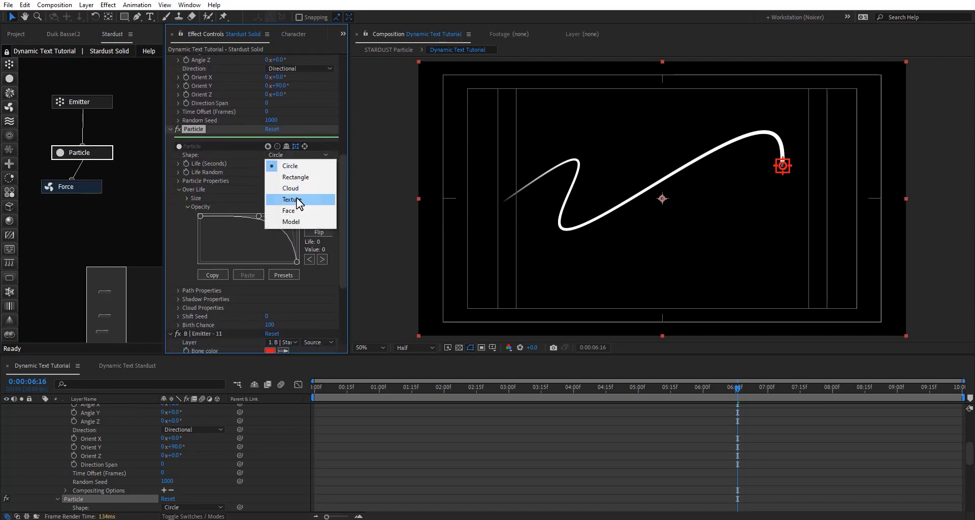
pyautogui.scroll(-3)
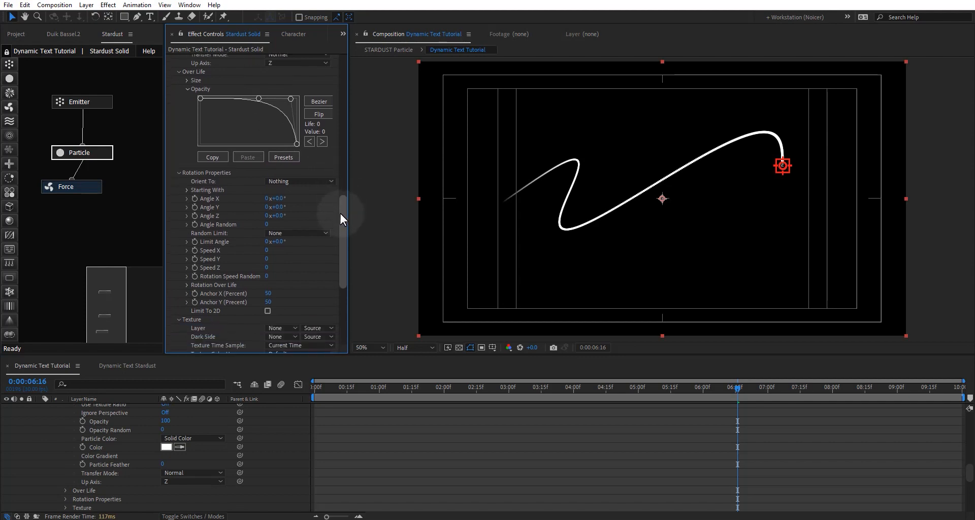
pyautogui.scroll(-3)
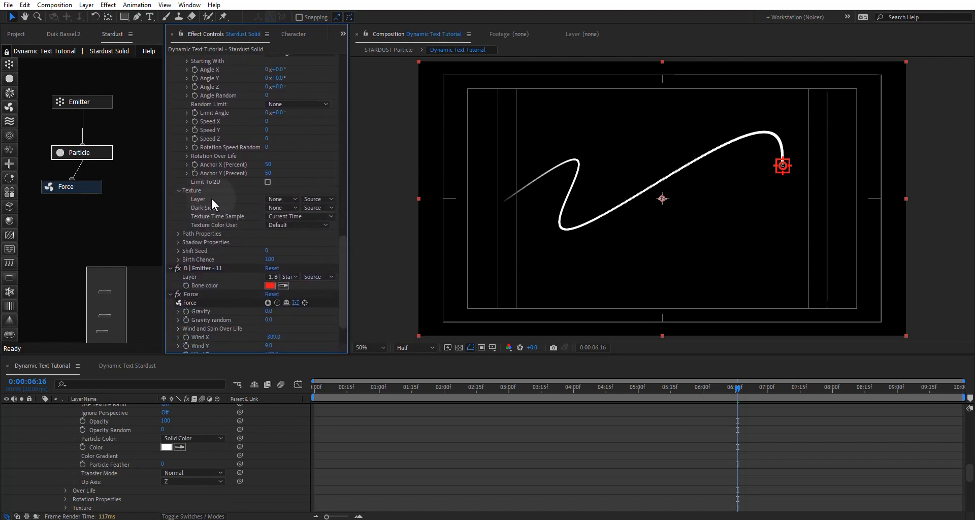
pyautogui.click(280, 198)
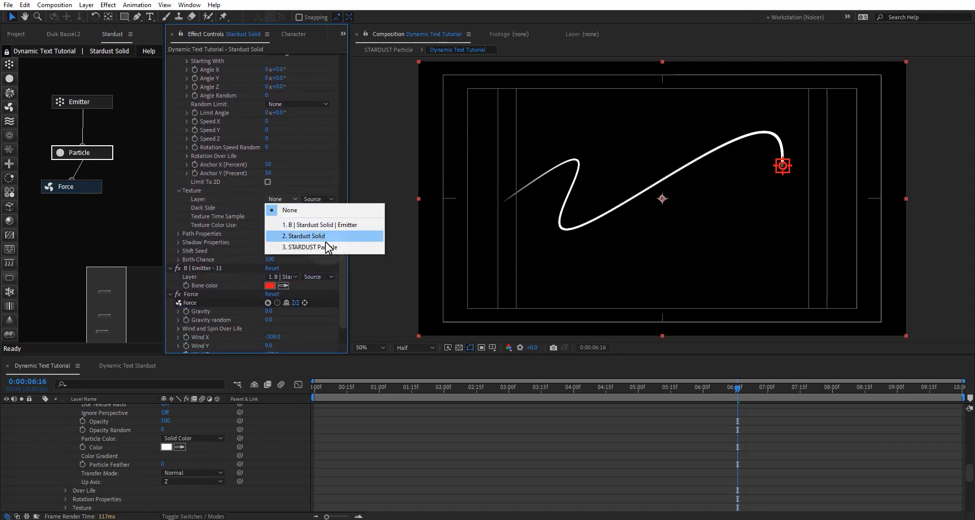
pyautogui.click(311, 247)
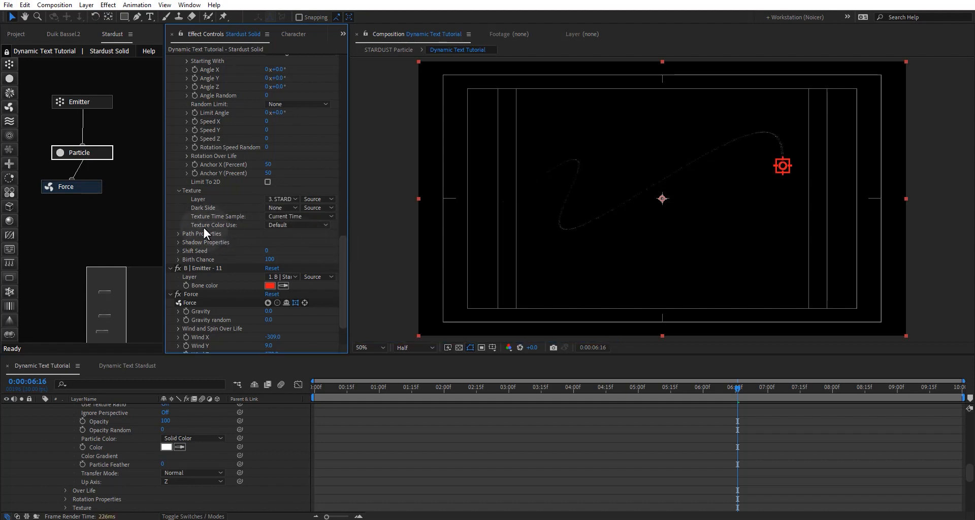
pyautogui.click(297, 224)
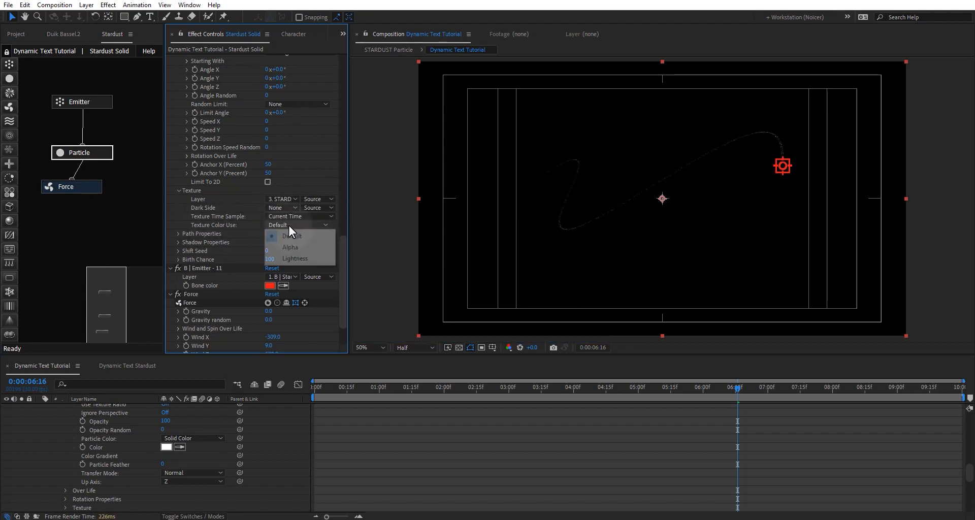
pyautogui.click(289, 247)
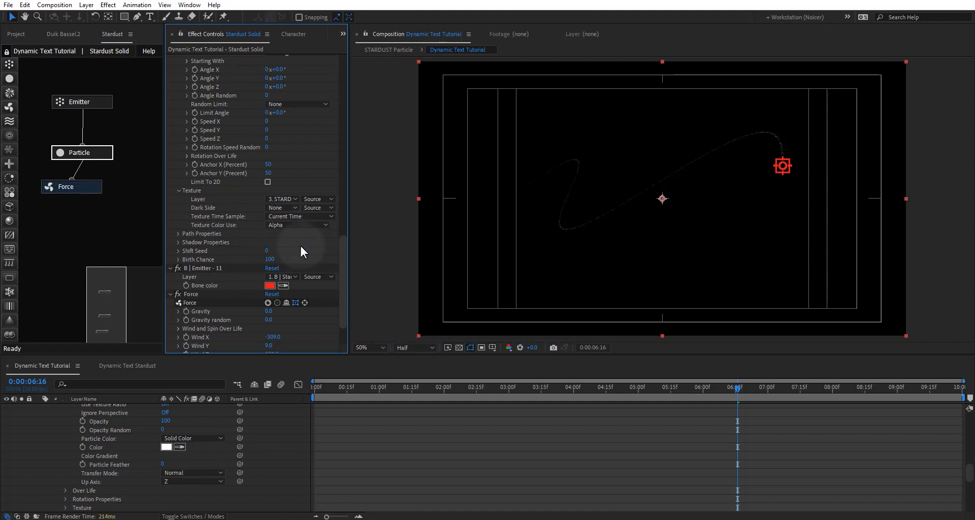
pyautogui.moveTo(340, 266)
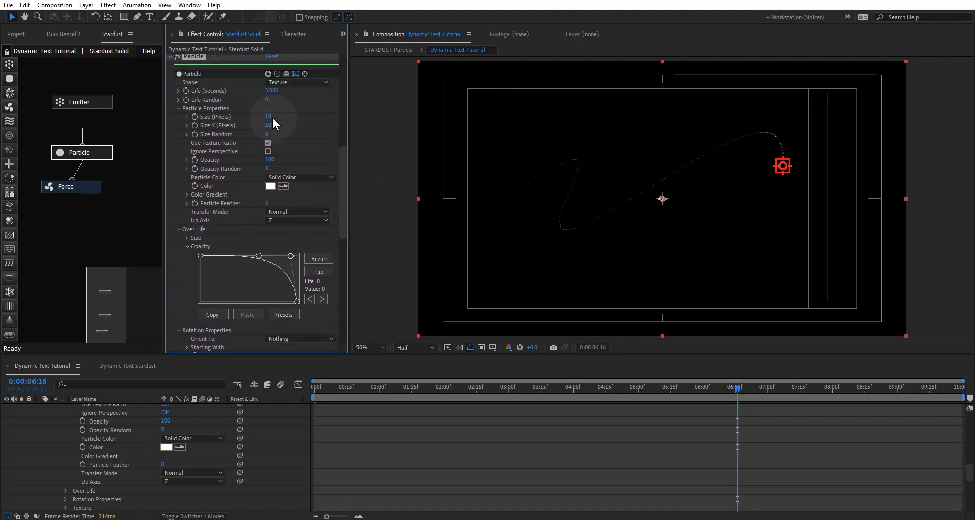
# Scrub Particle Size (Pixels) up to 500.
pyautogui.moveTo(268, 117); pyautogui.dragTo(292, 116)
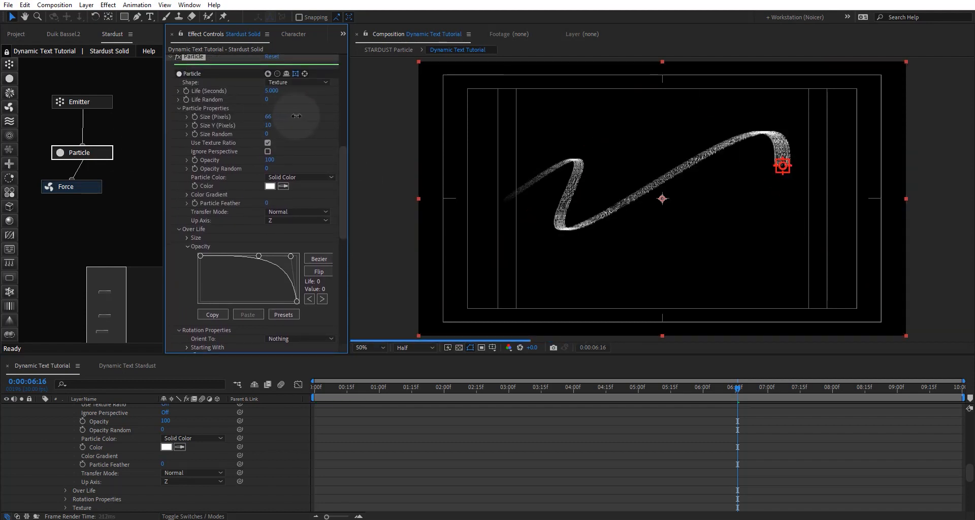
pyautogui.moveTo(268, 116); pyautogui.dragTo(314, 116)
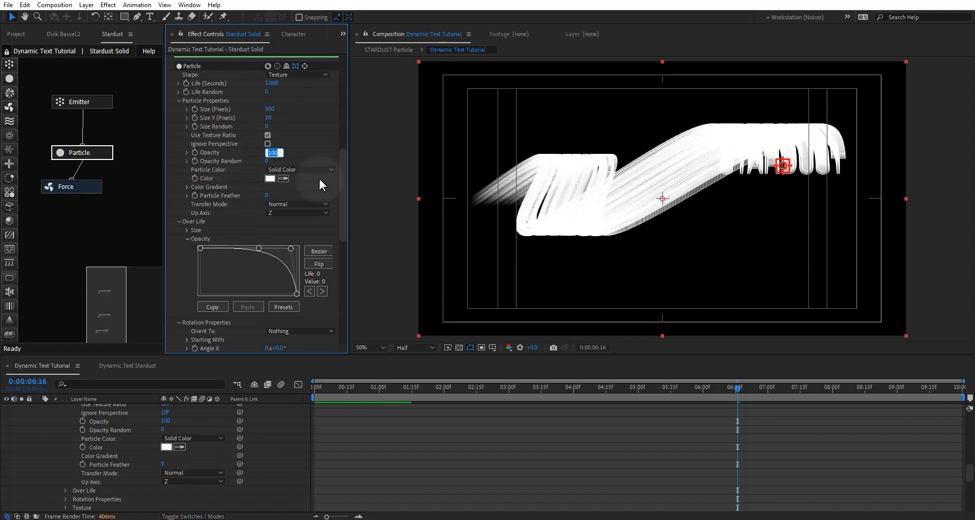
# Set particle Opacity to 5 and the blending mode to Screen.
pyautogui.write('5')
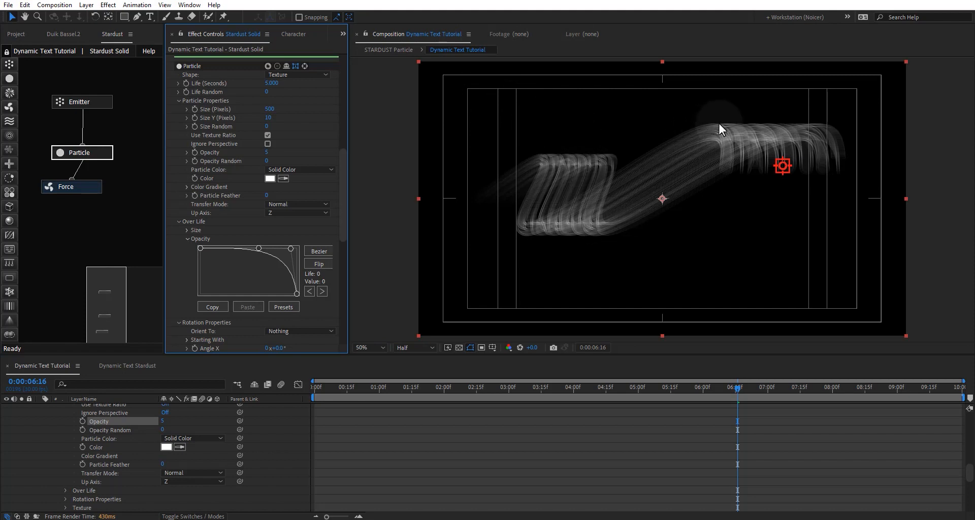
pyautogui.moveTo(764, 158)
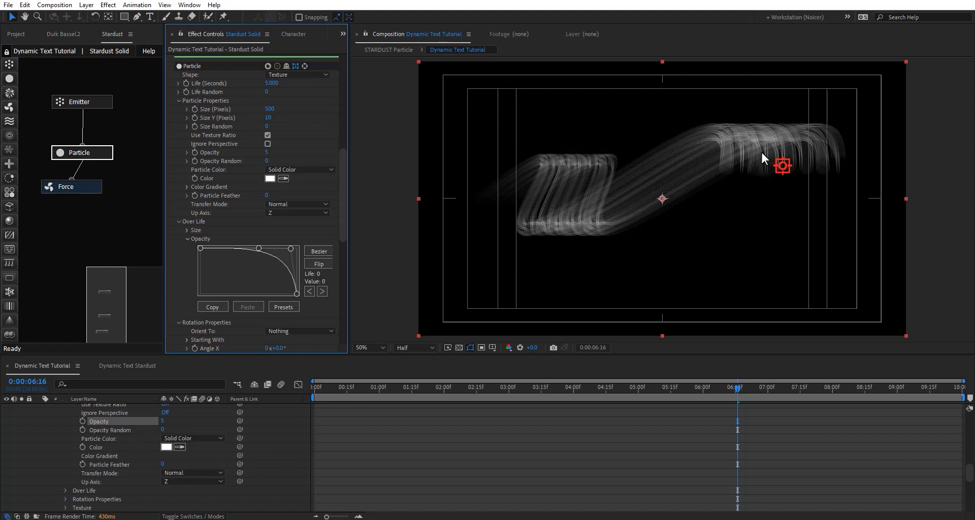
pyautogui.moveTo(209, 209)
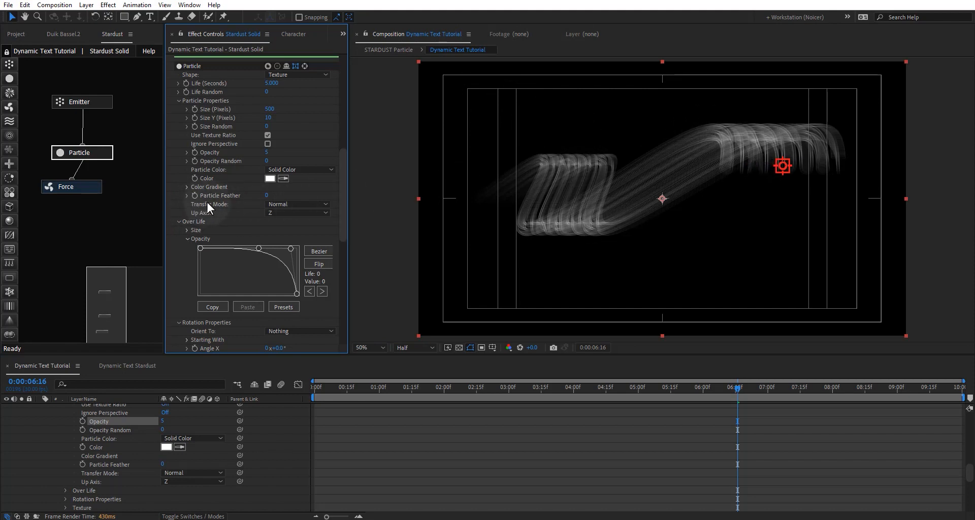
pyautogui.click(299, 205)
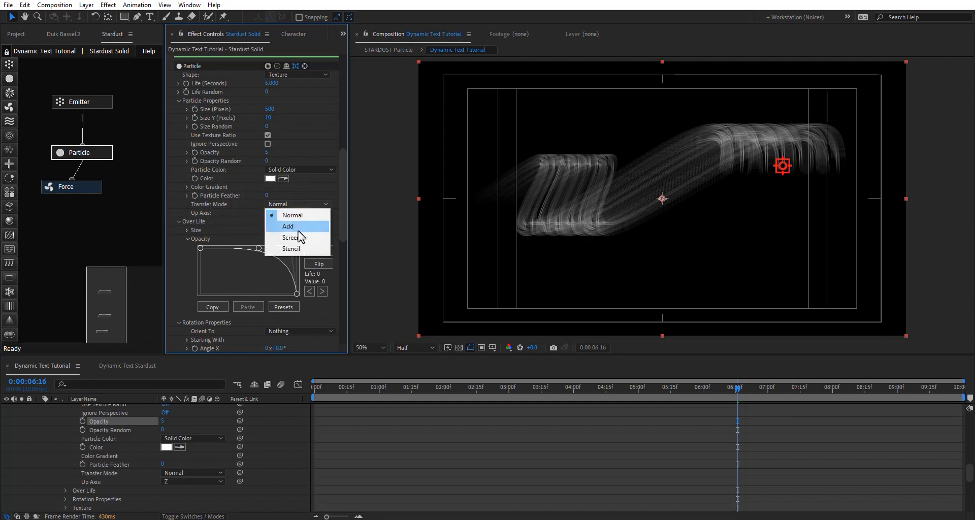
pyautogui.click(290, 237)
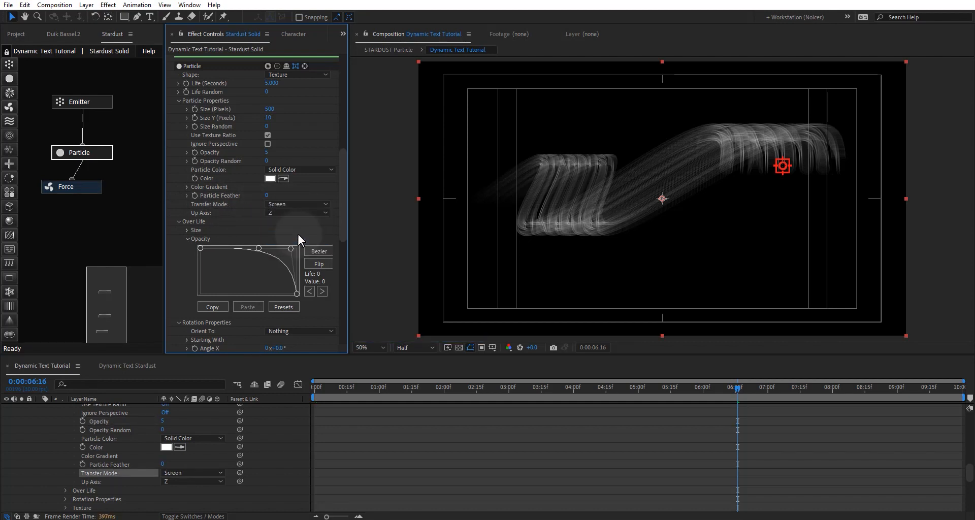
pyautogui.moveTo(566, 205)
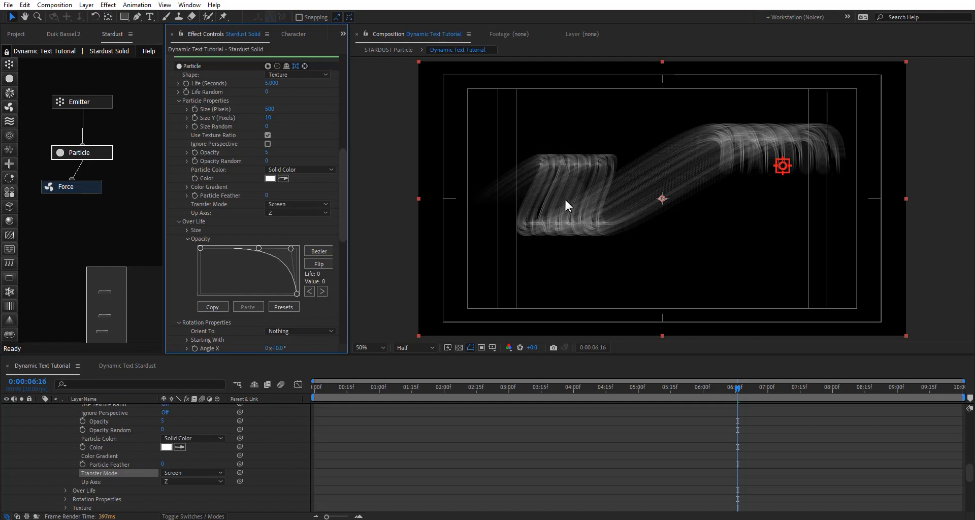
pyautogui.moveTo(504, 199)
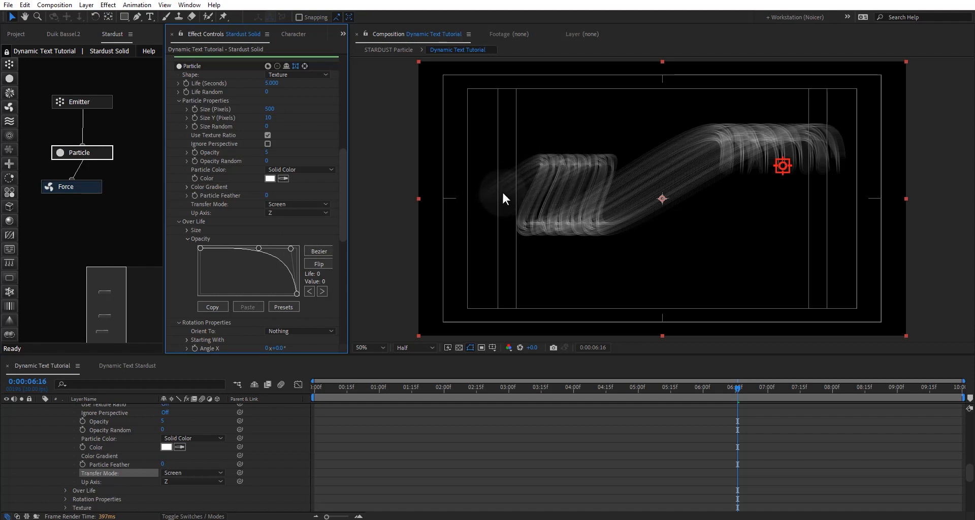
pyautogui.moveTo(601, 214)
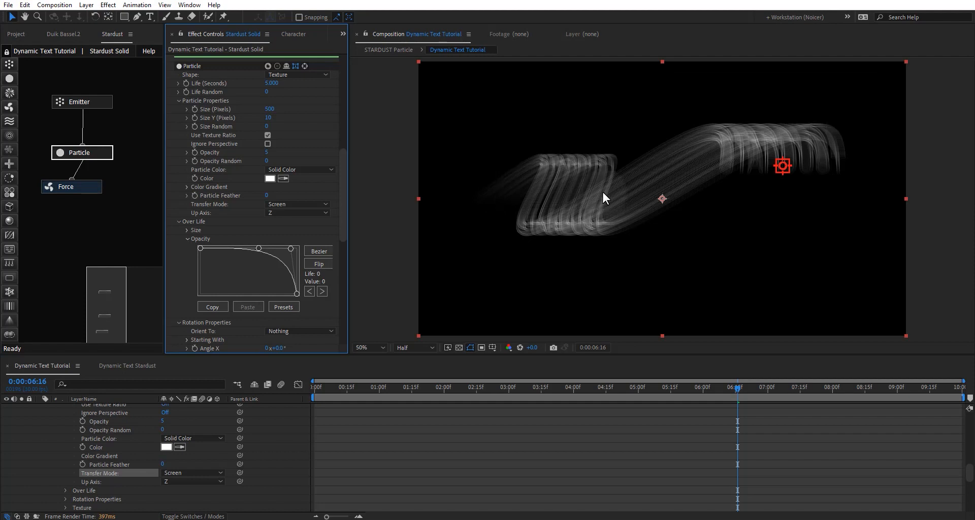
pyautogui.moveTo(354, 168)
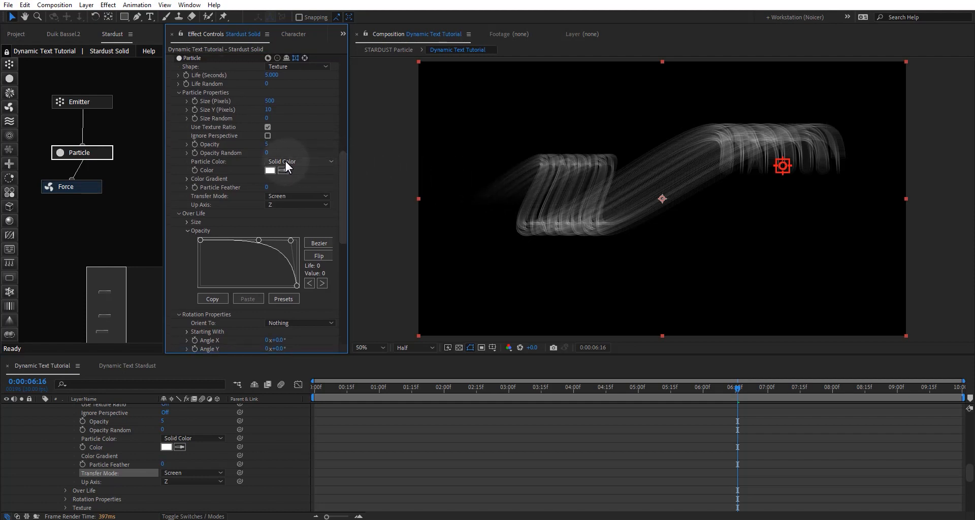
# Set Particle Color to Color Over Life and expand the Color Gradient settings.
pyautogui.click(299, 161)
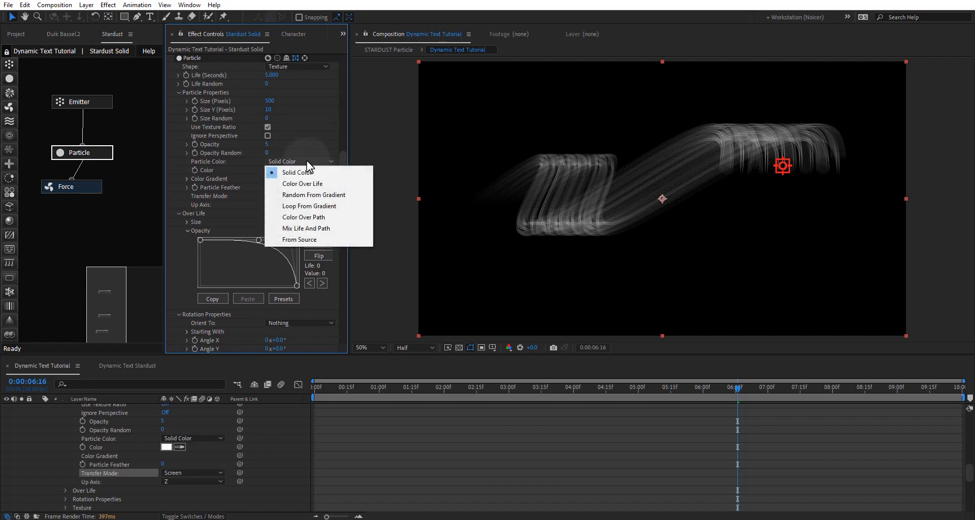
pyautogui.click(302, 183)
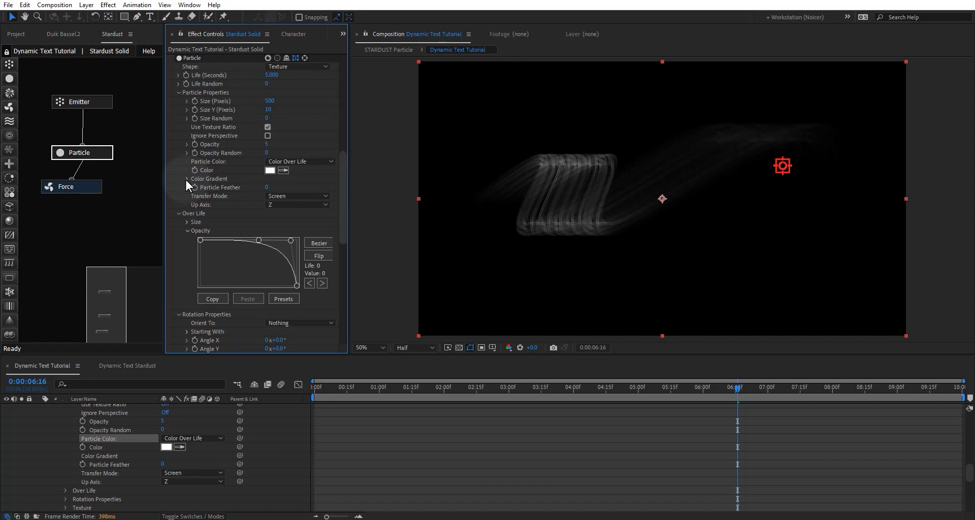
pyautogui.click(187, 179)
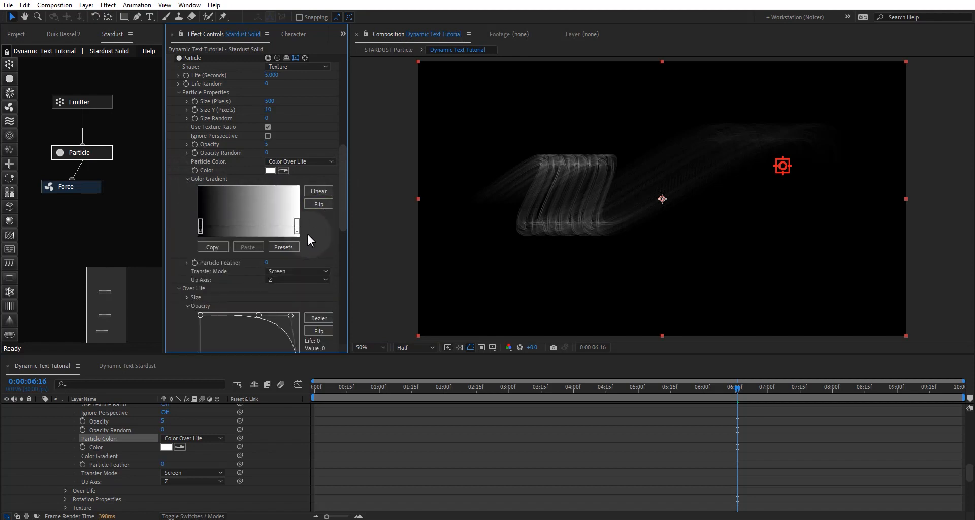
# Apply the teal-to-coral Color 07 gradient preset and preview the trail at two times.
pyautogui.click(284, 246)
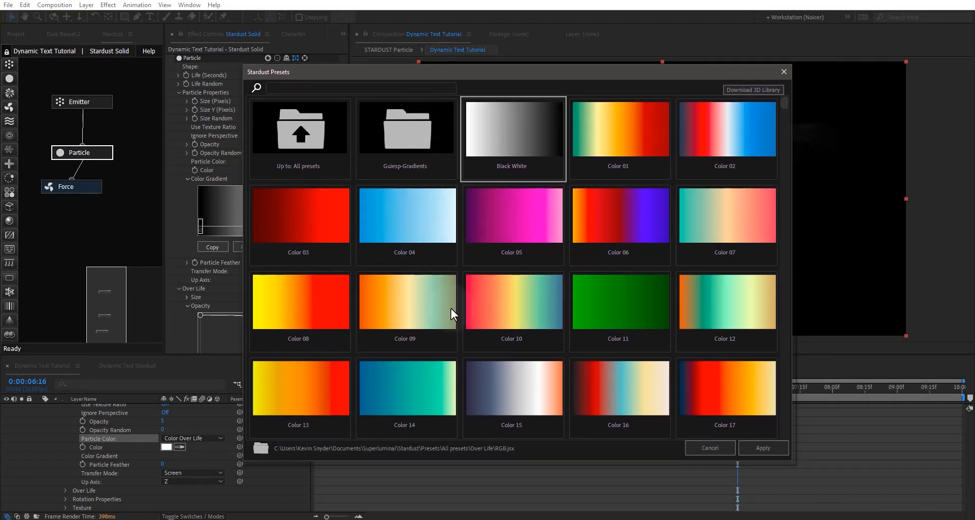
pyautogui.moveTo(726, 225)
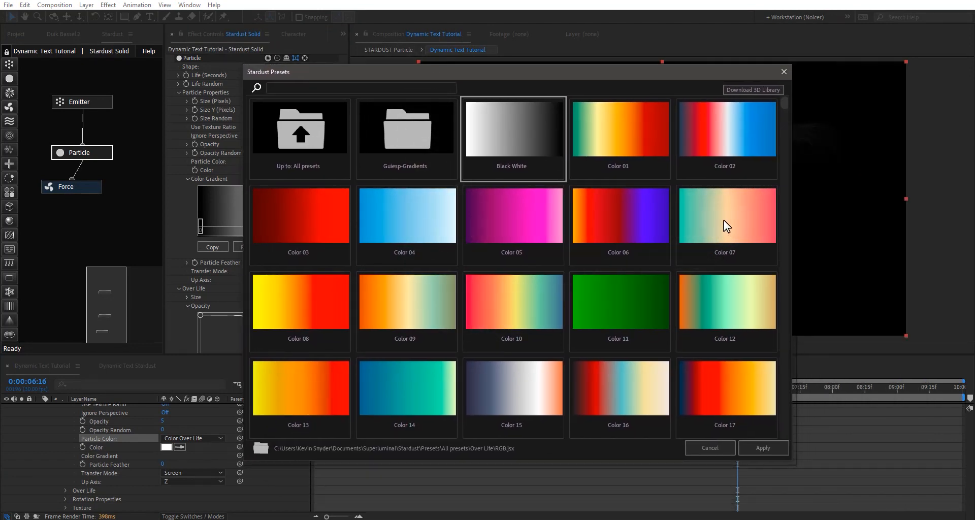
pyautogui.click(723, 215)
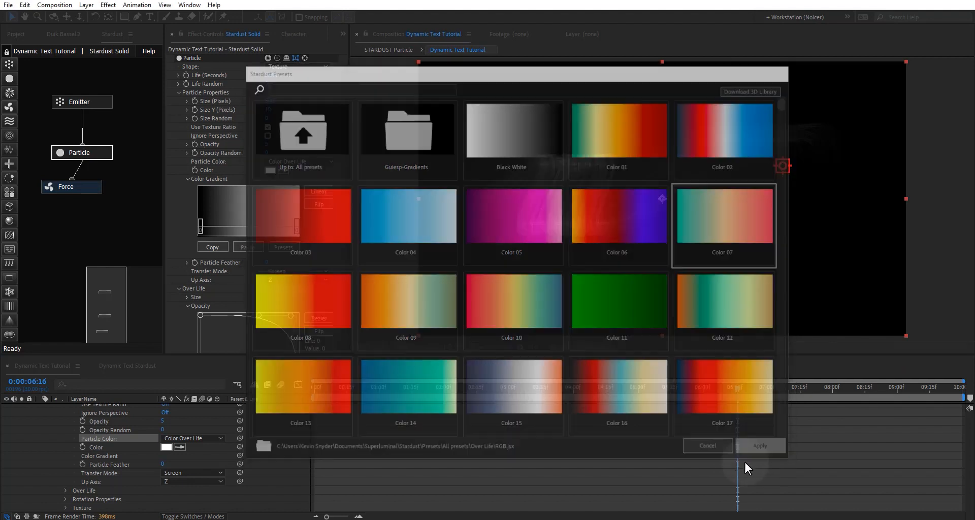
pyautogui.click(759, 446)
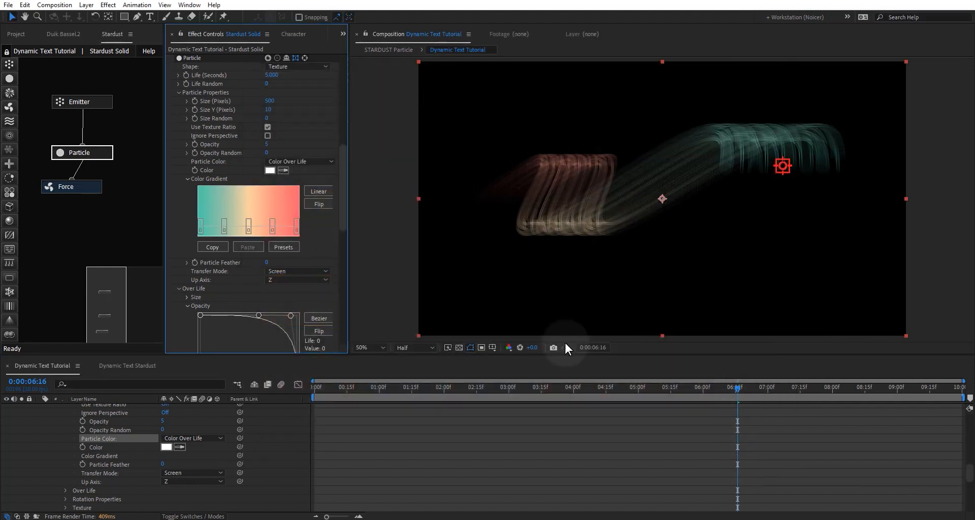
pyautogui.click(407, 386)
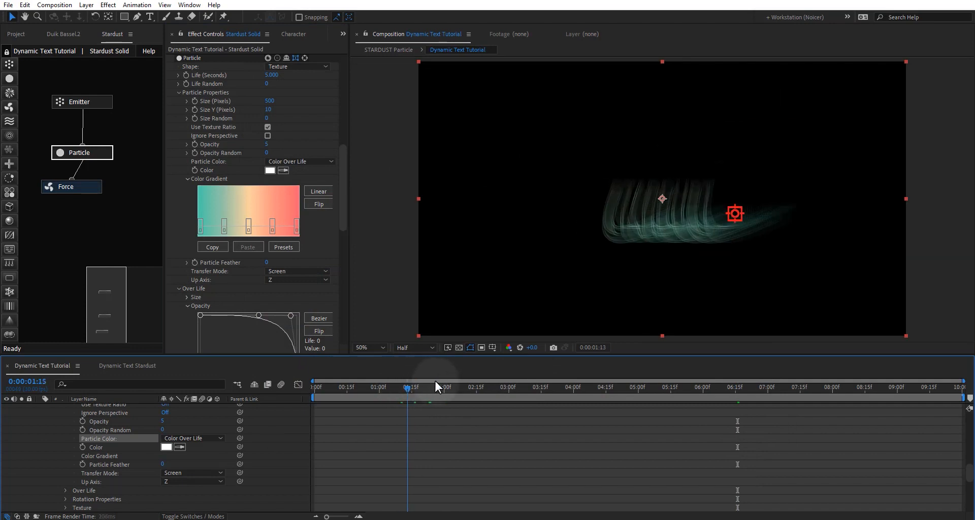
pyautogui.click(670, 386)
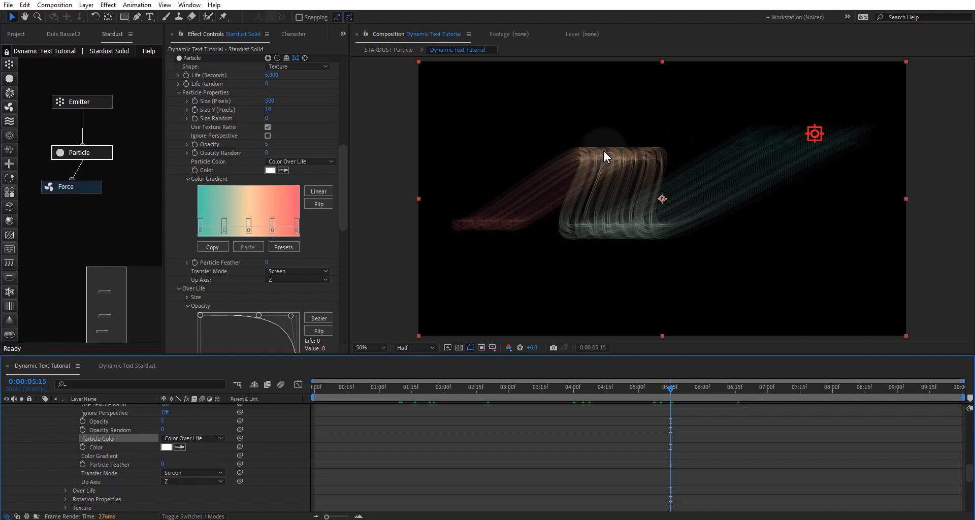
pyautogui.moveTo(490, 227)
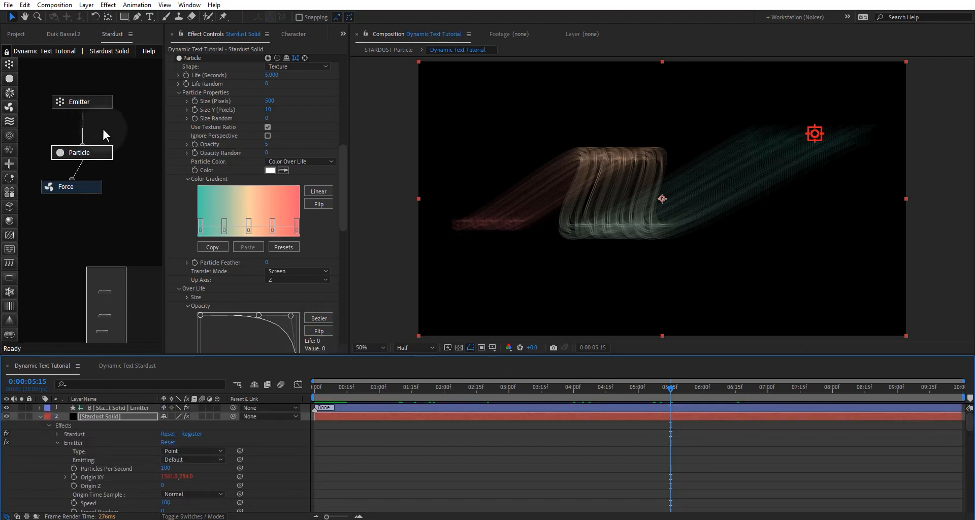
# Add a new 50mm camera through Layer > New > Camera.
pyautogui.click(86, 6)
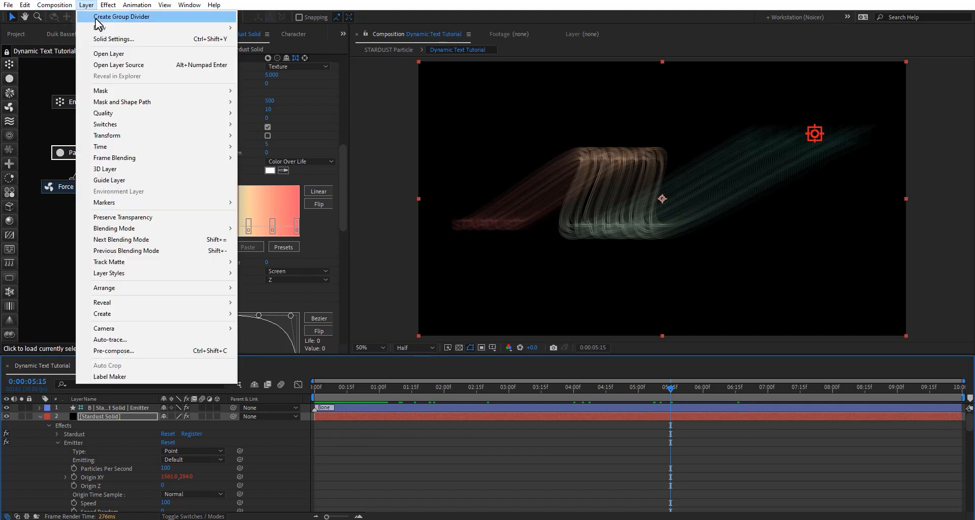
pyautogui.moveTo(99, 27)
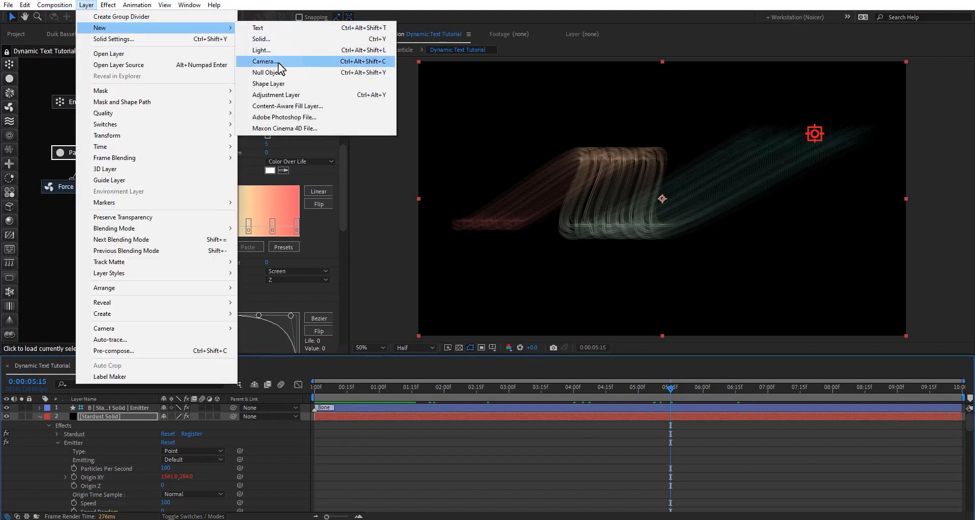
pyautogui.click(263, 61)
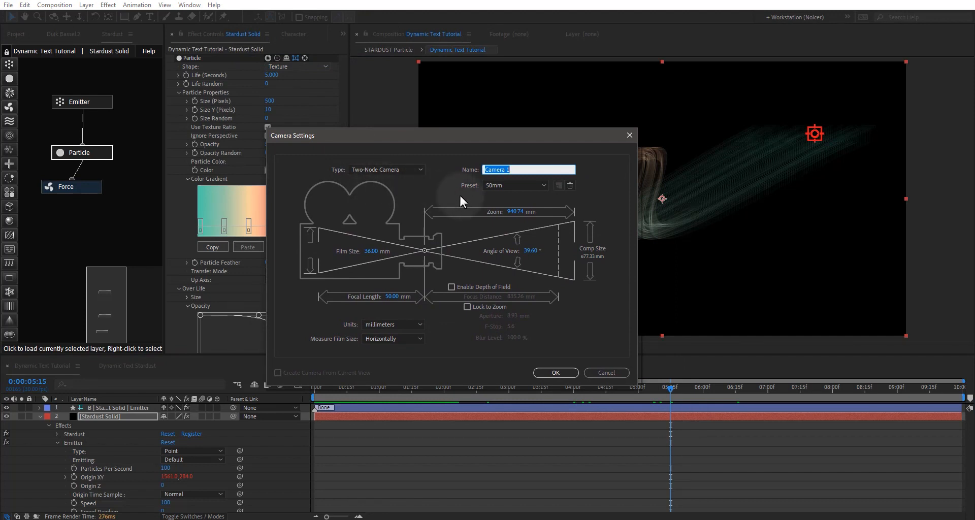
pyautogui.moveTo(515, 199)
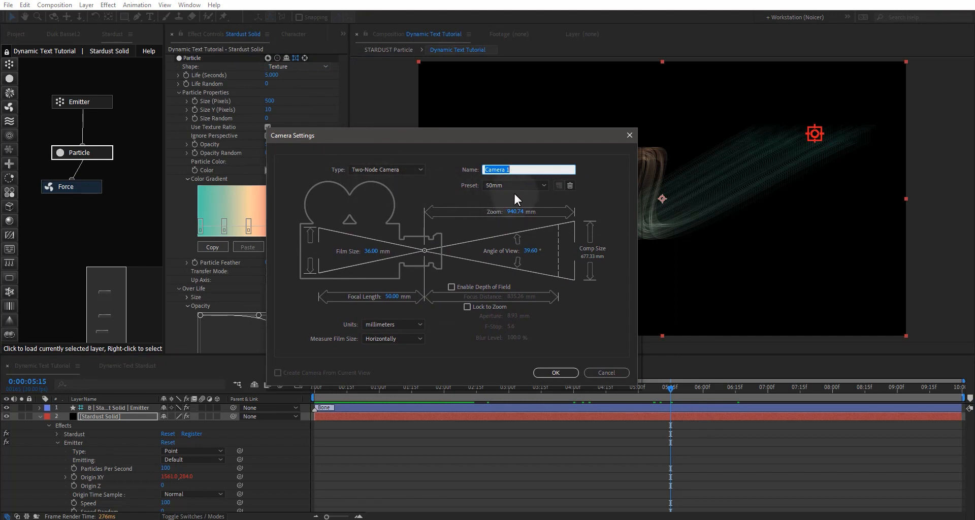
pyautogui.click(554, 372)
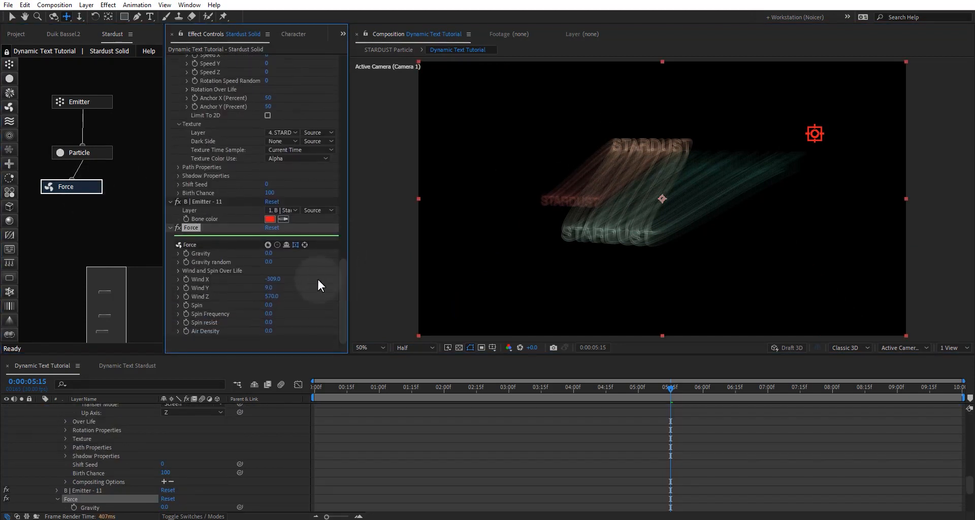
# Scrub Force Wind X to about −357 and move the playhead earlier.
pyautogui.moveTo(272, 279); pyautogui.dragTo(280, 279)
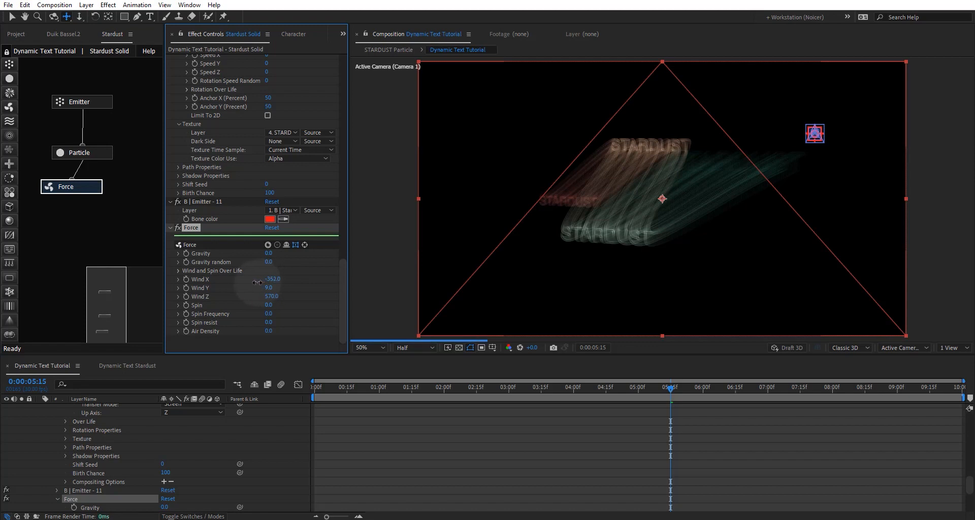
pyautogui.moveTo(257, 283); pyautogui.dragTo(246, 282)
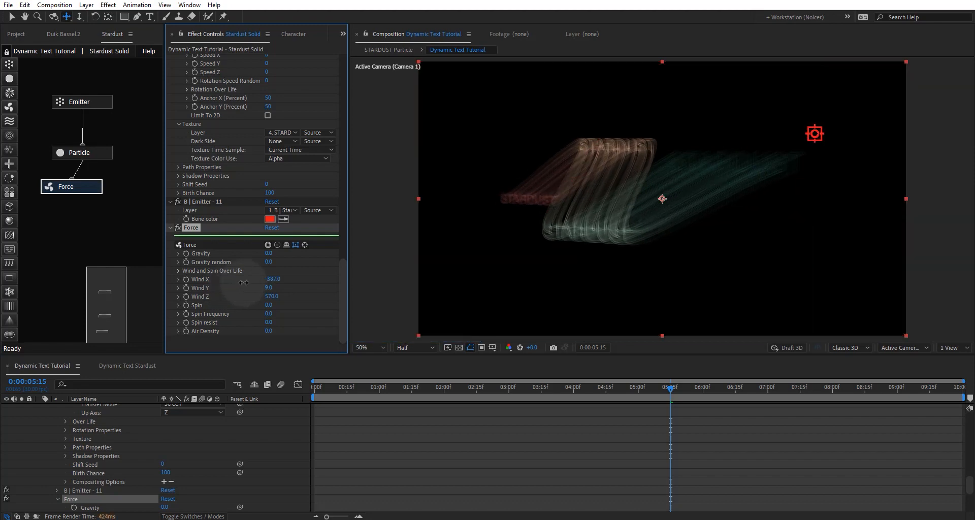
pyautogui.moveTo(252, 279); pyautogui.dragTo(272, 280)
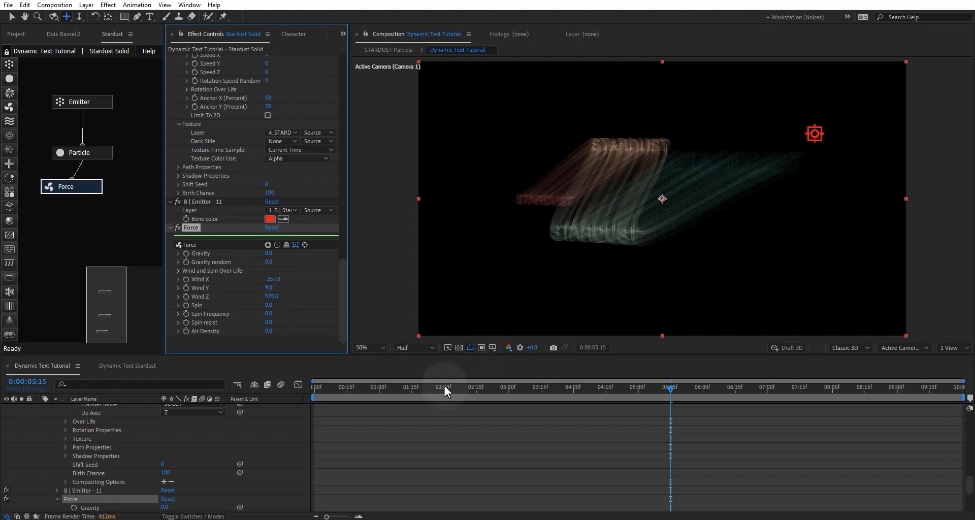
pyautogui.click(572, 386)
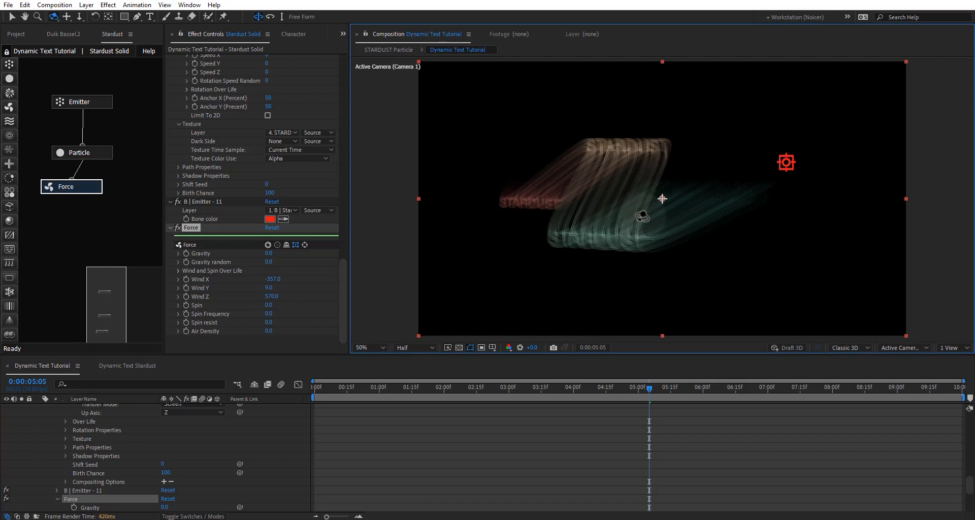
# Select the Emitter node and set Particles Per Second to 300.
pyautogui.click(750, 387)
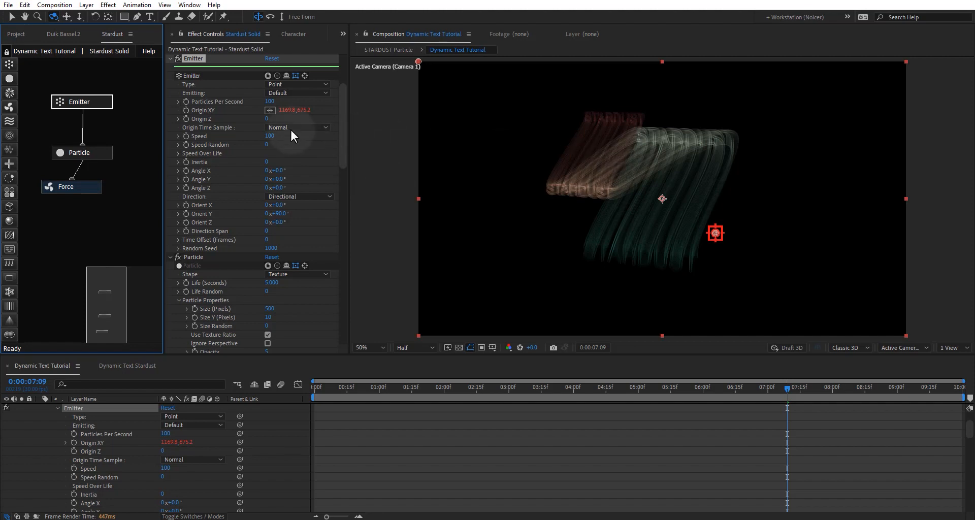
pyautogui.click(274, 102)
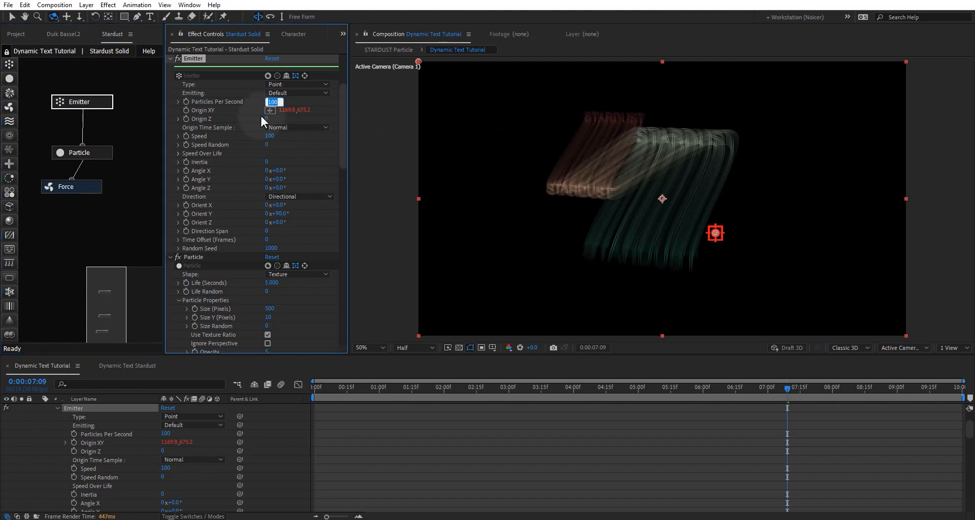
pyautogui.write('300')
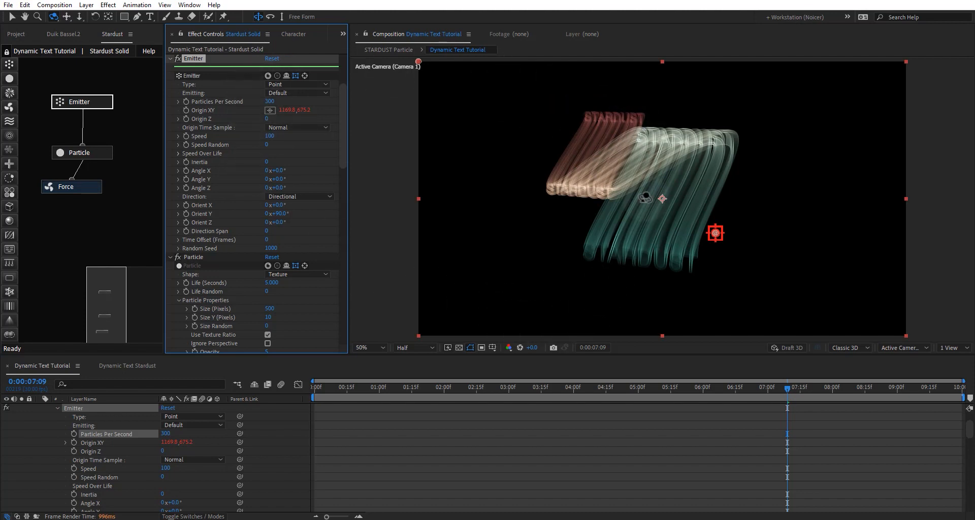
pyautogui.moveTo(554, 398)
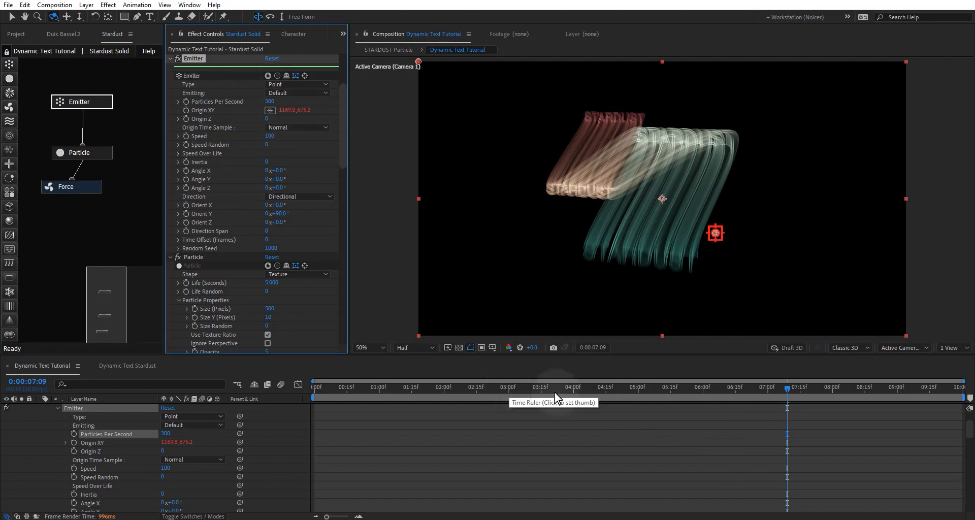
pyautogui.moveTo(621, 379)
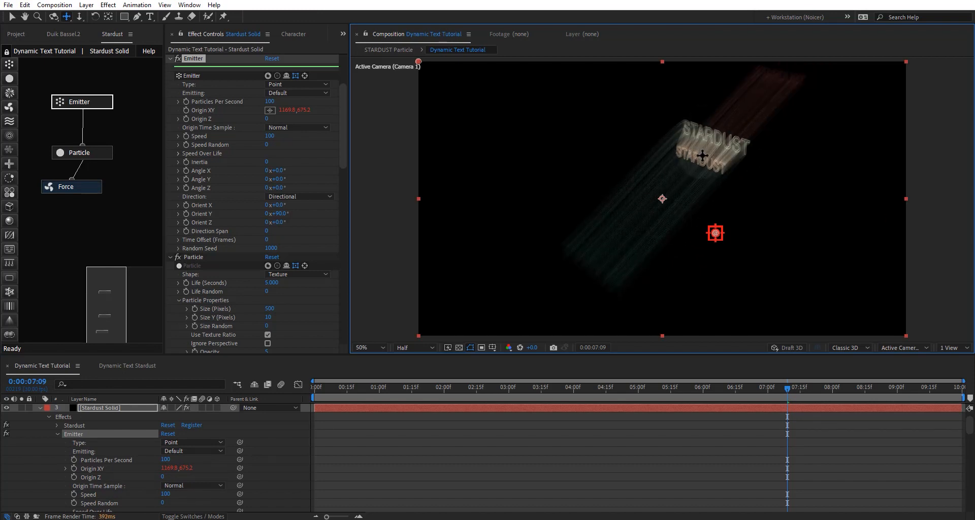
# Preview the trail around seven seconds and later, then set Particles Per Second to 300.
pyautogui.click(606, 387)
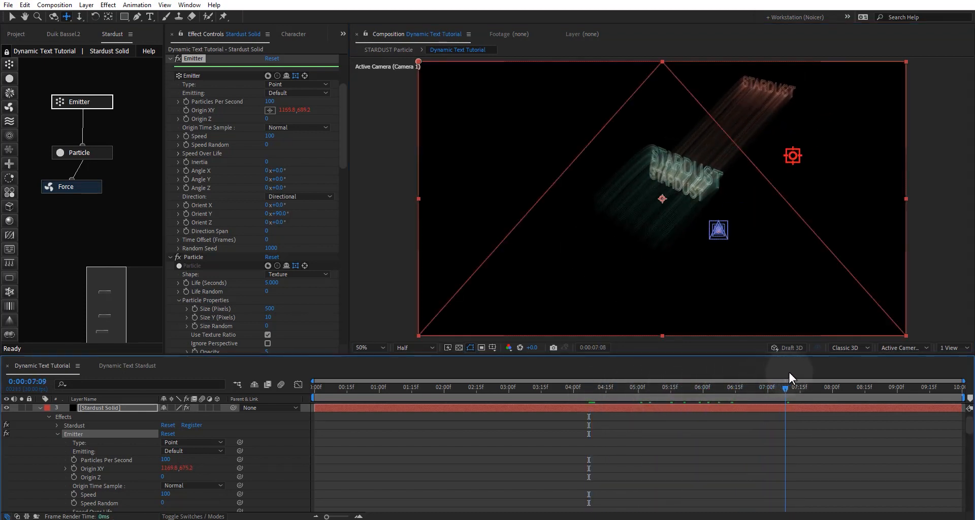
pyautogui.click(865, 387)
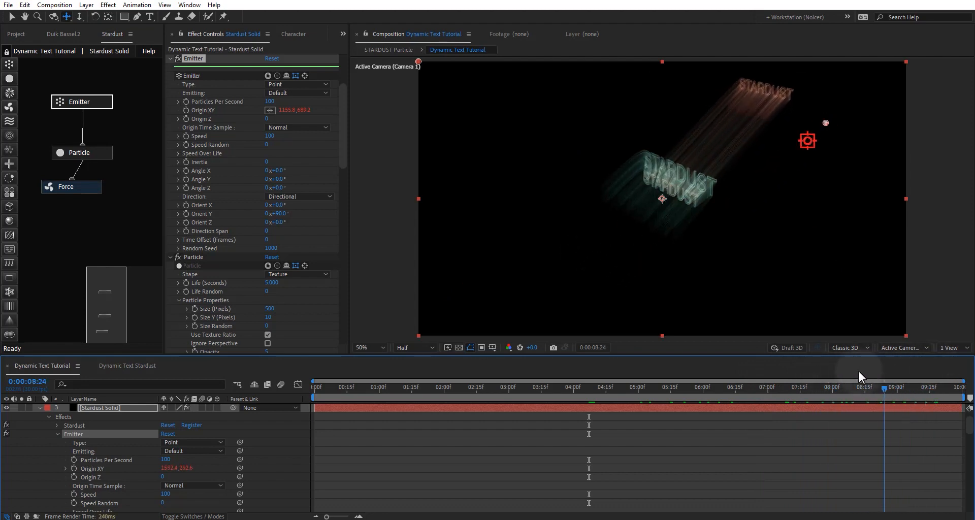
pyautogui.click(624, 385)
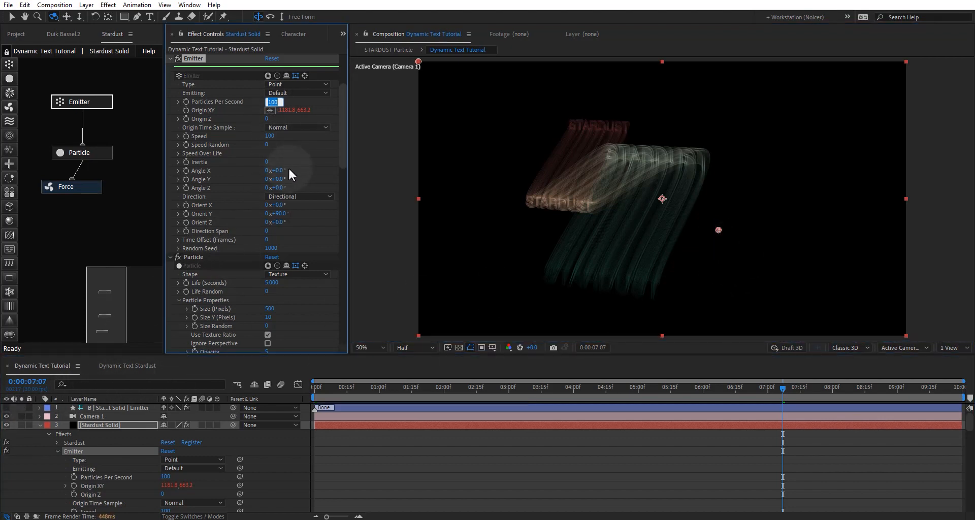
pyautogui.write('300')
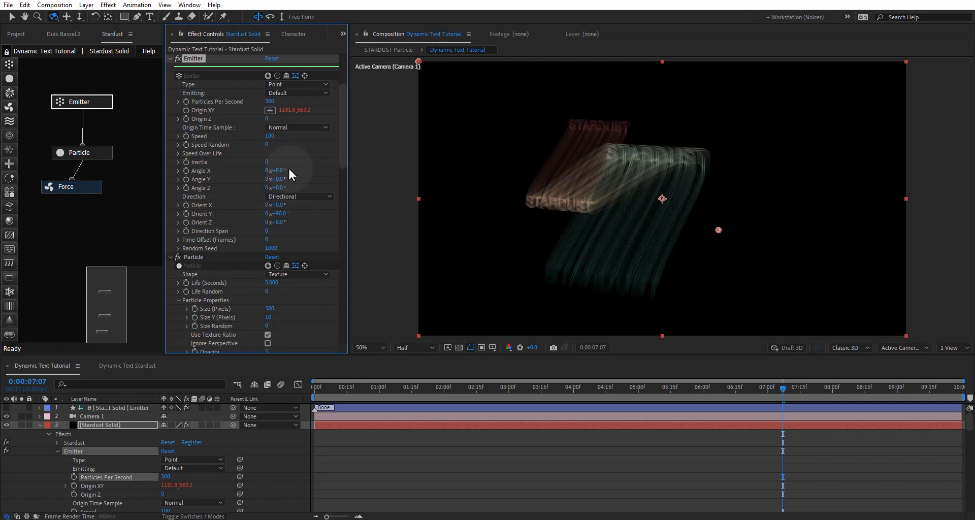